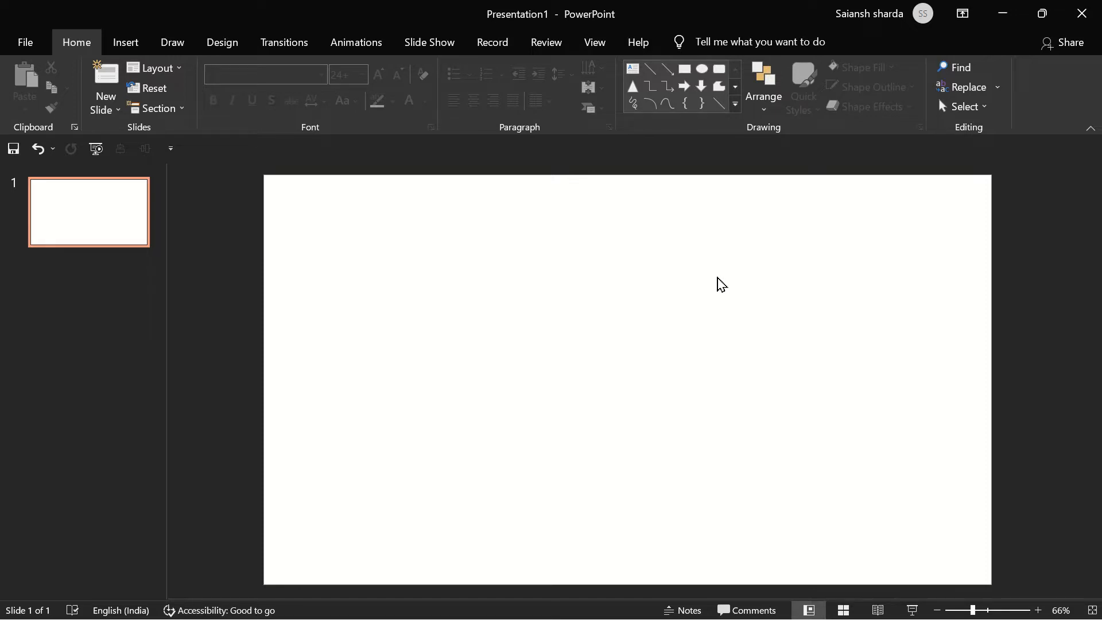
mouse_move(125, 43)
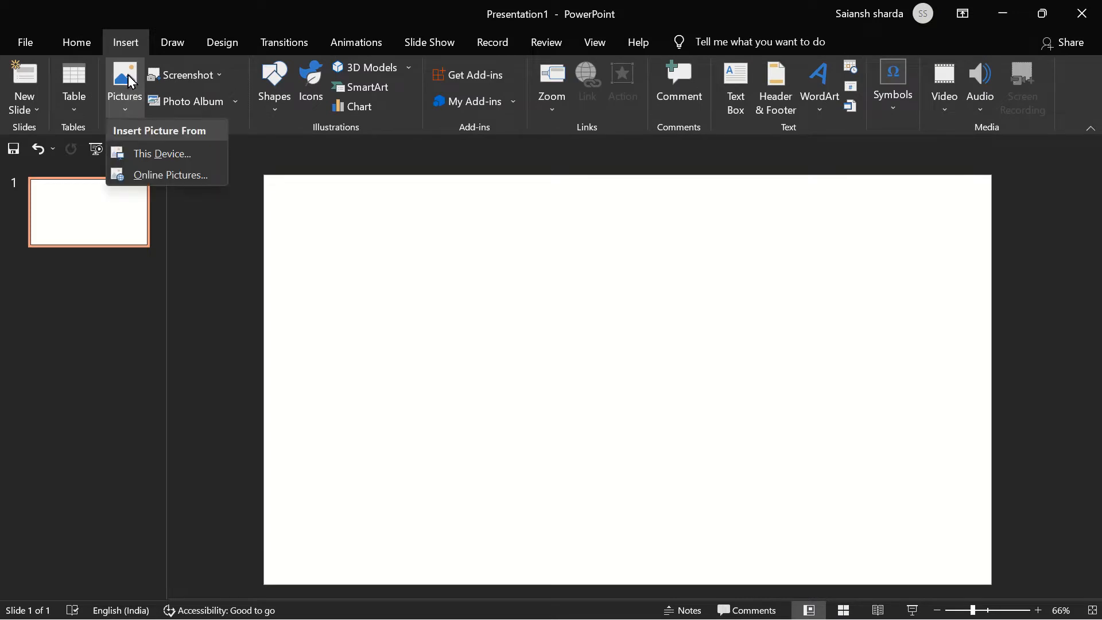
mouse_move(133, 94)
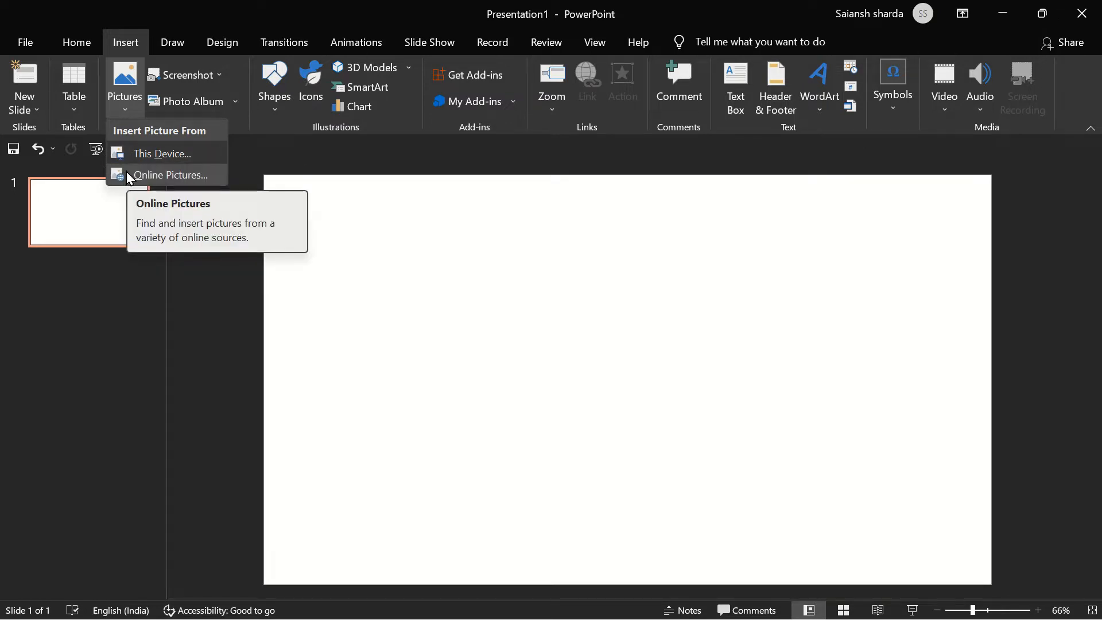
Search Online Pictures and choose the Sunset category
left_click(170, 175)
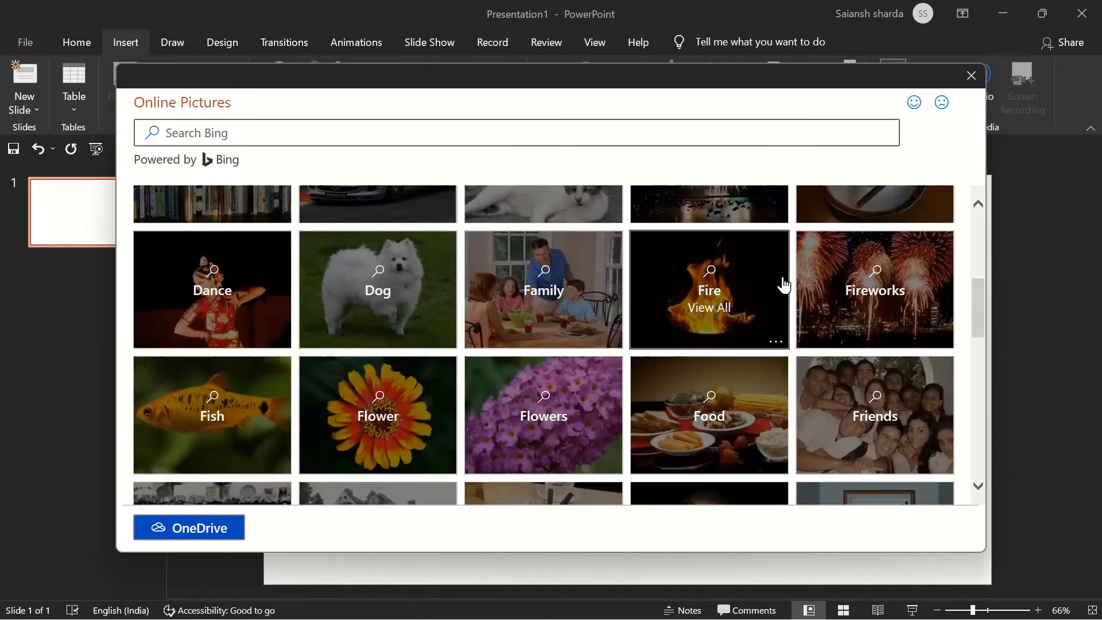
scroll("down", 3)
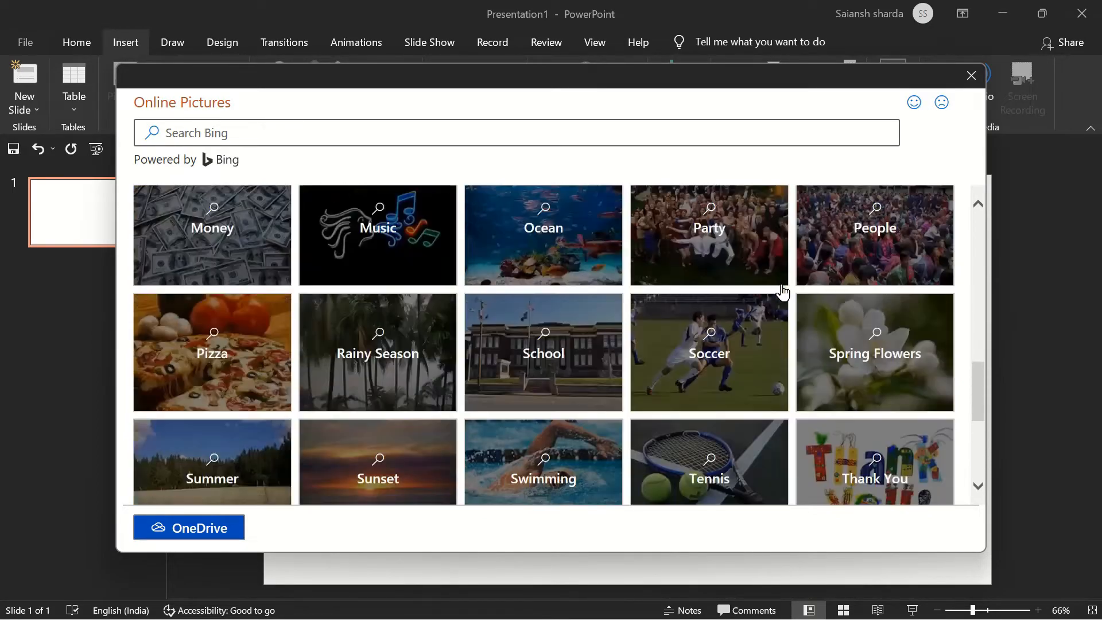
scroll("down", 3)
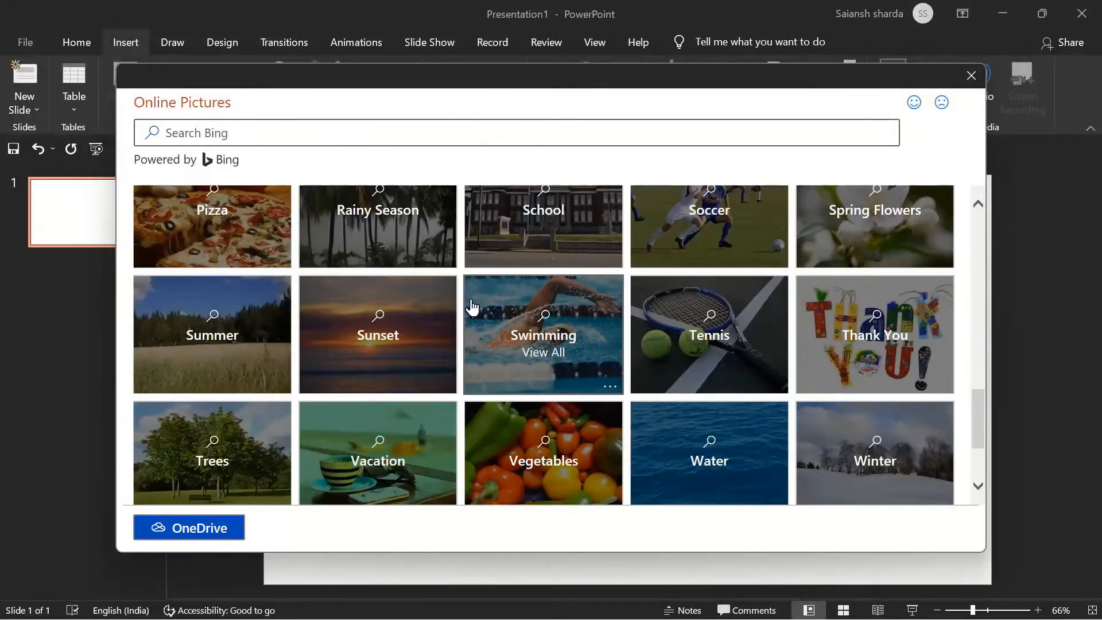
left_click(378, 334)
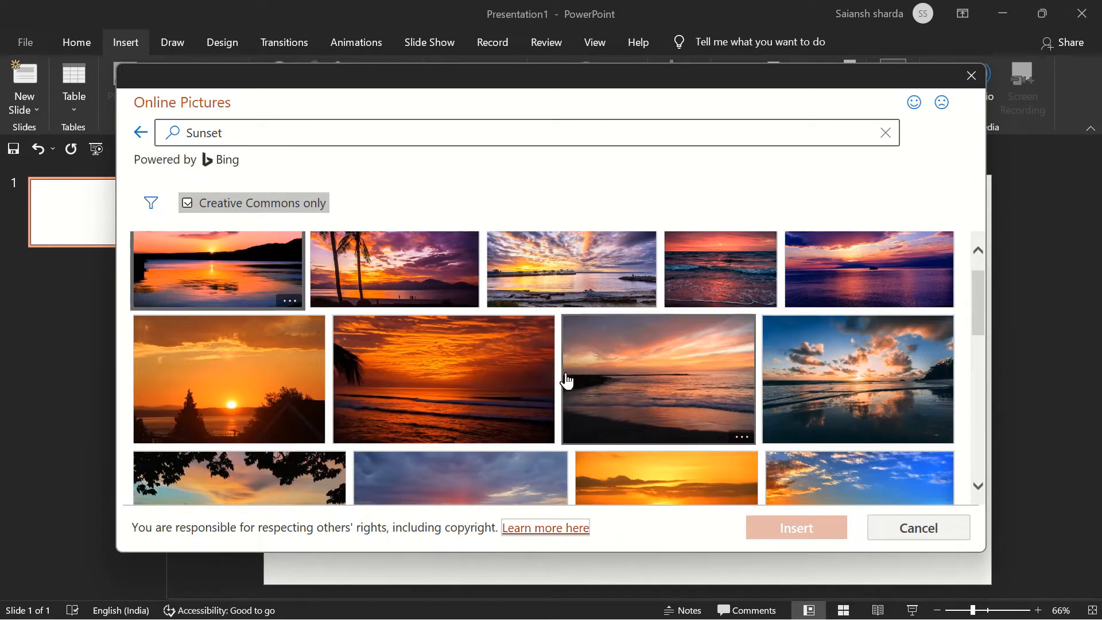
Tick the orange sunset-over-a-calm-sea photo among the results
scroll("down", 3)
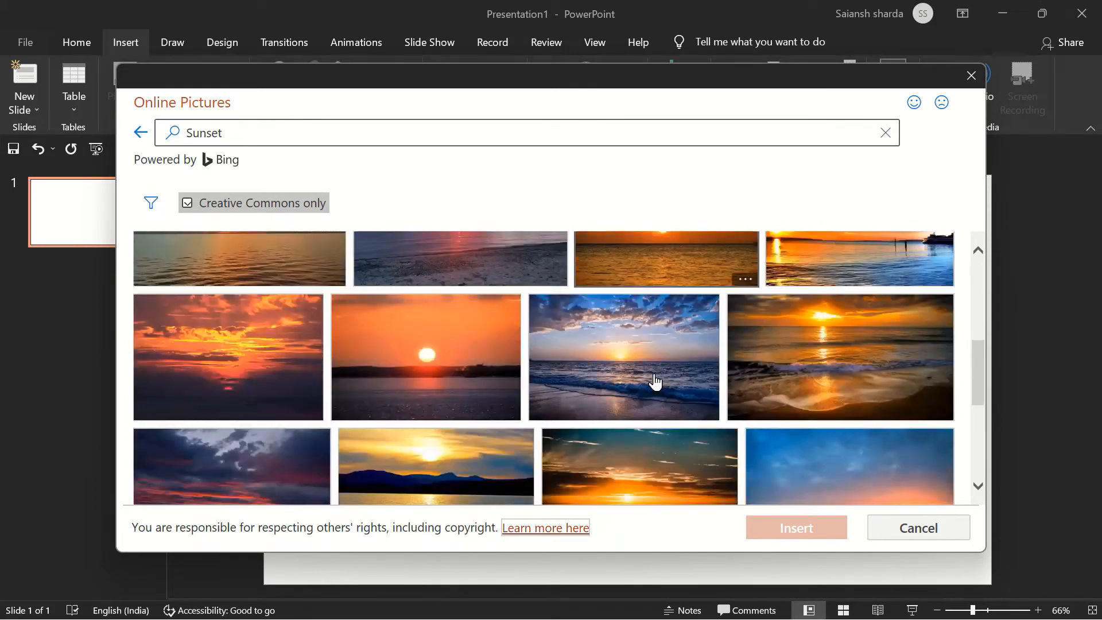
scroll("down", 3)
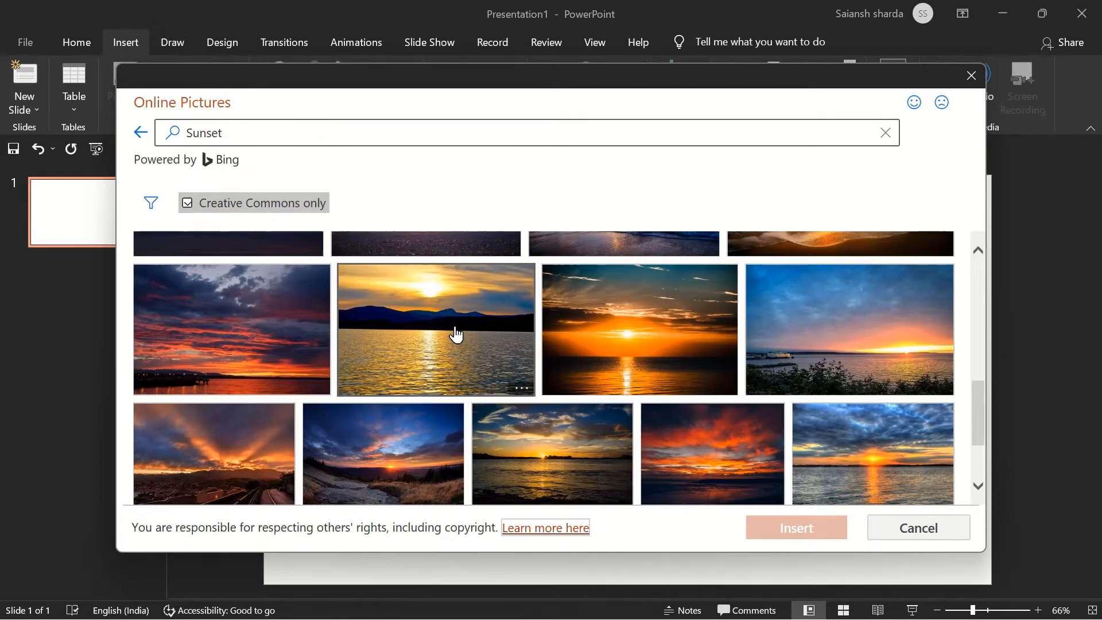
left_click(638, 330)
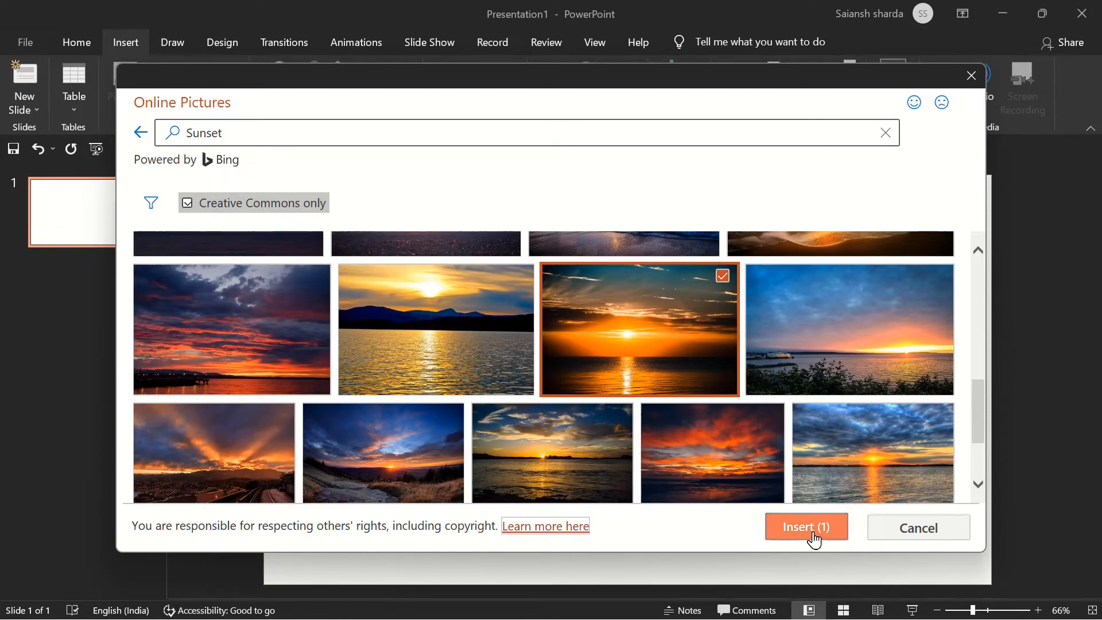
Insert the sunset photo, remove its licence caption and enlarge it to the full slide height
left_click(806, 527)
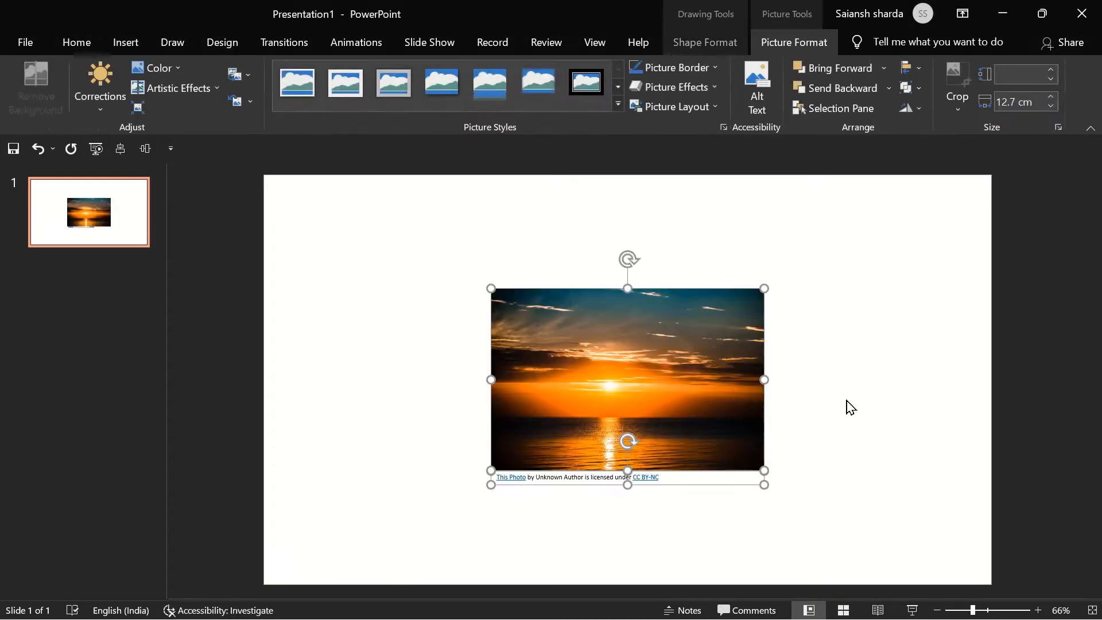
mouse_move(764, 483)
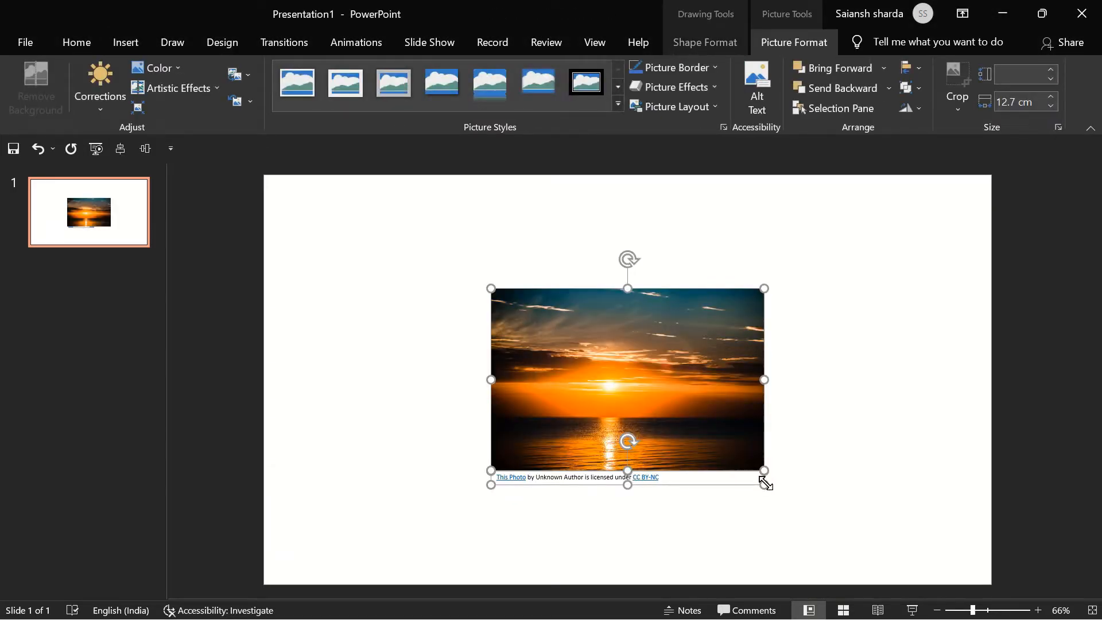
left_click(77, 42)
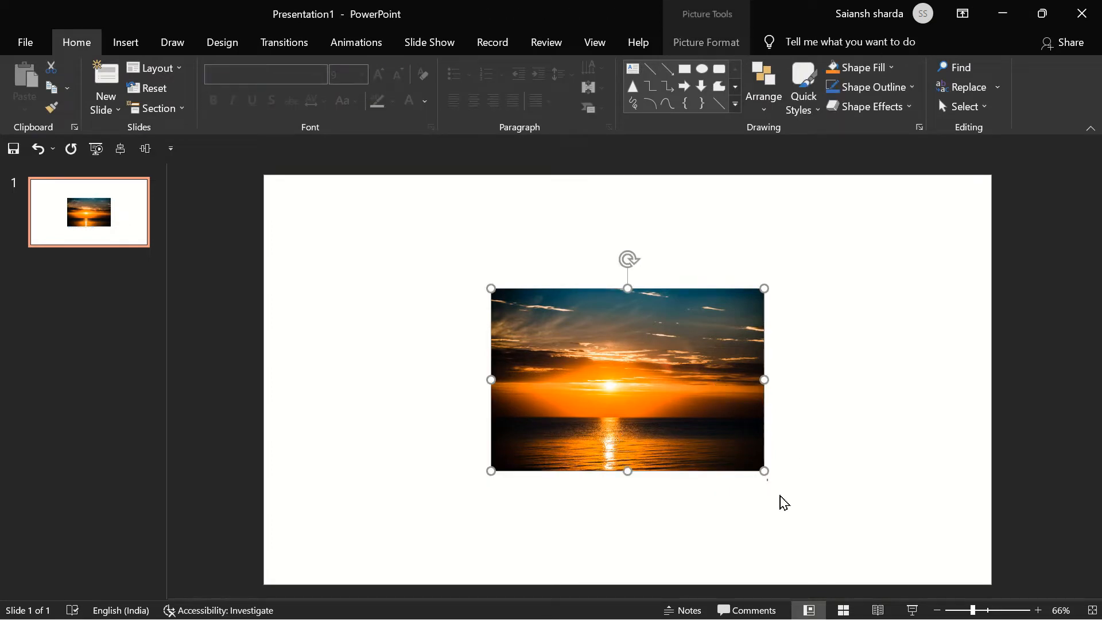
mouse_move(764, 473)
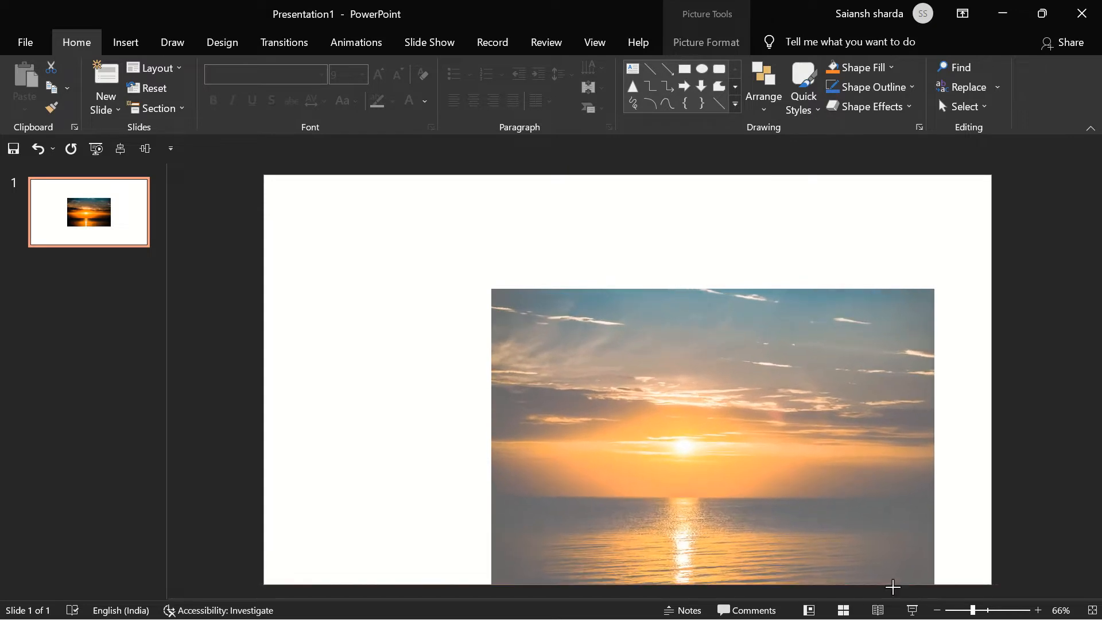
left_click(711, 436)
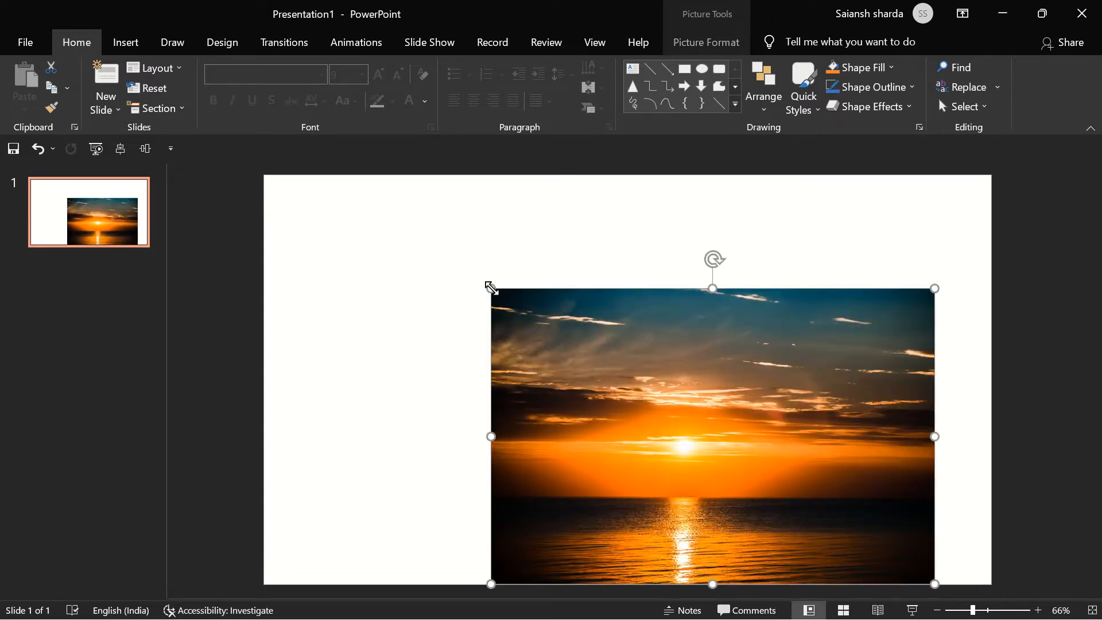
left_click_drag(493, 288, 321, 178)
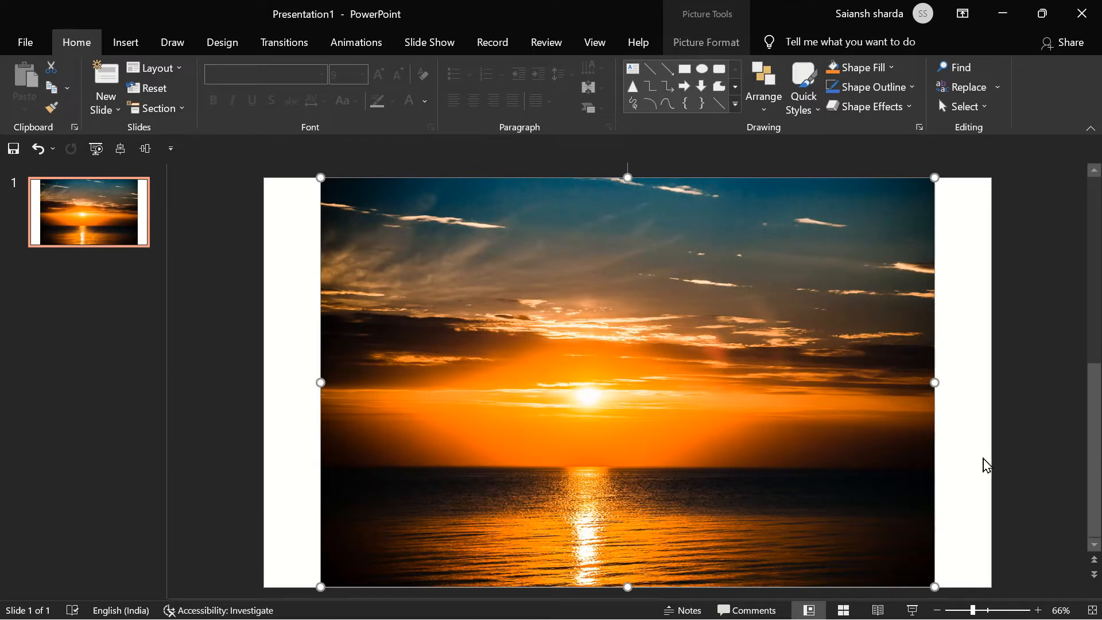
mouse_move(1000, 467)
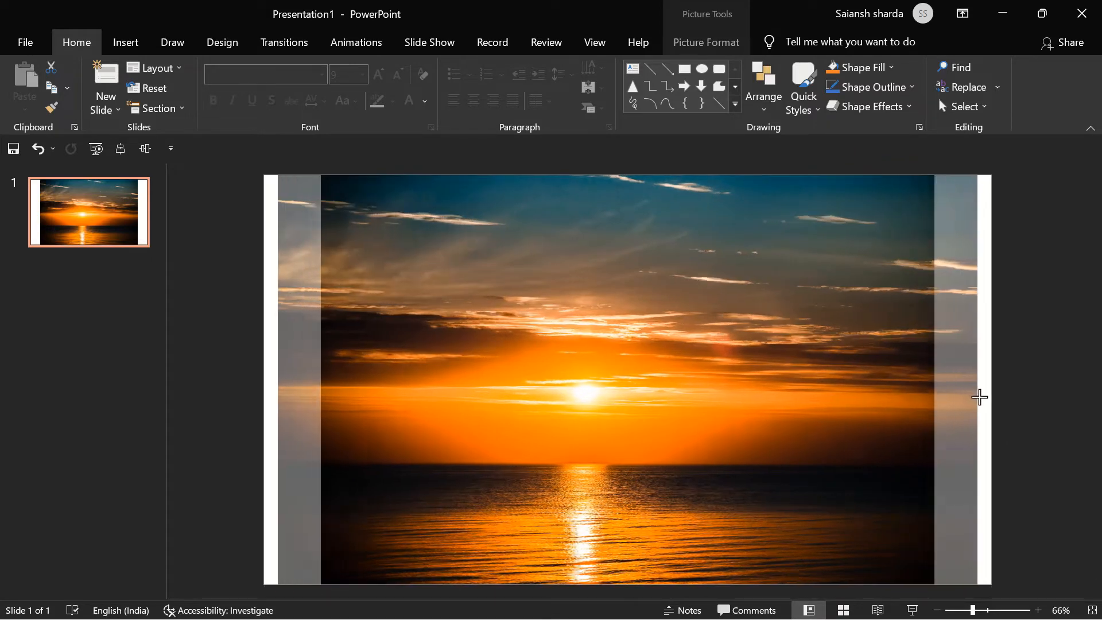
left_click(625, 381)
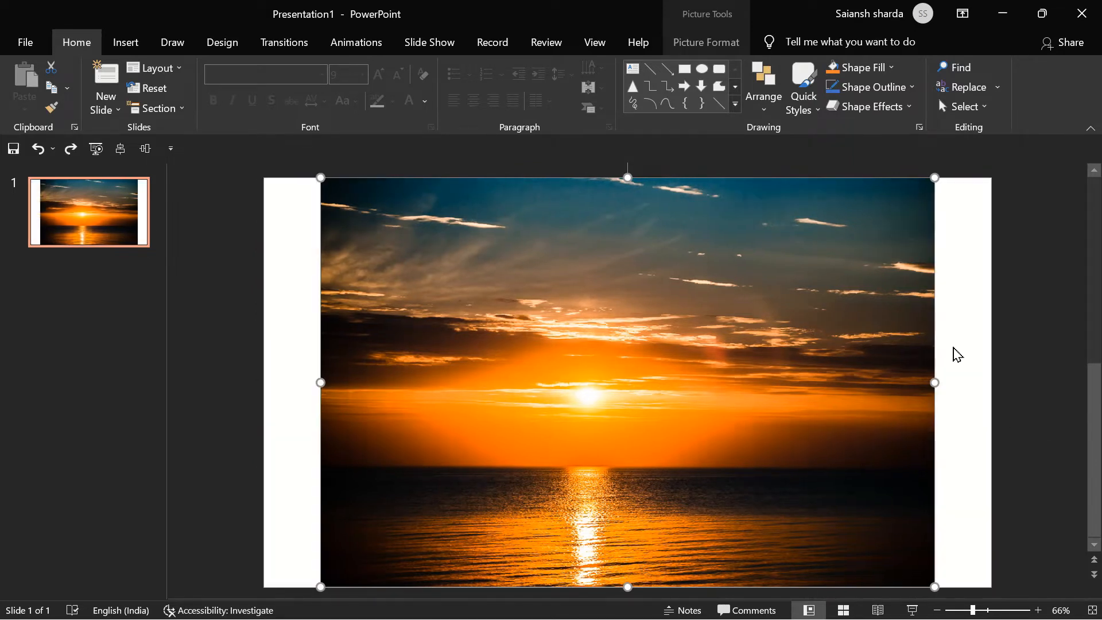
mouse_move(784, 102)
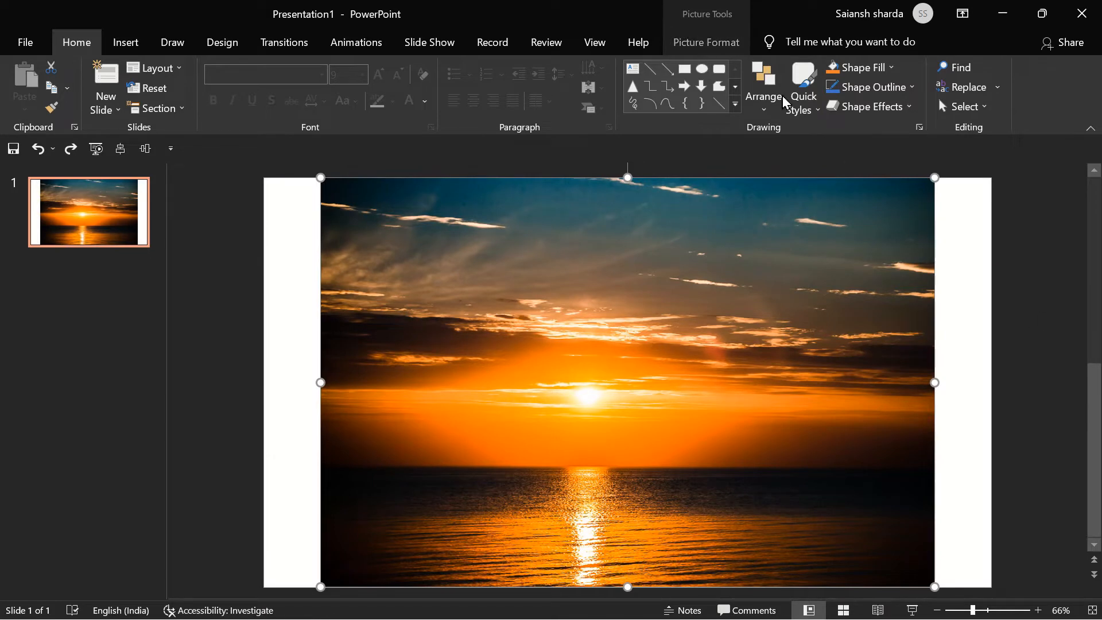
Crop the sunset photo to a 16:9 aspect ratio so it covers the whole slide
left_click(704, 43)
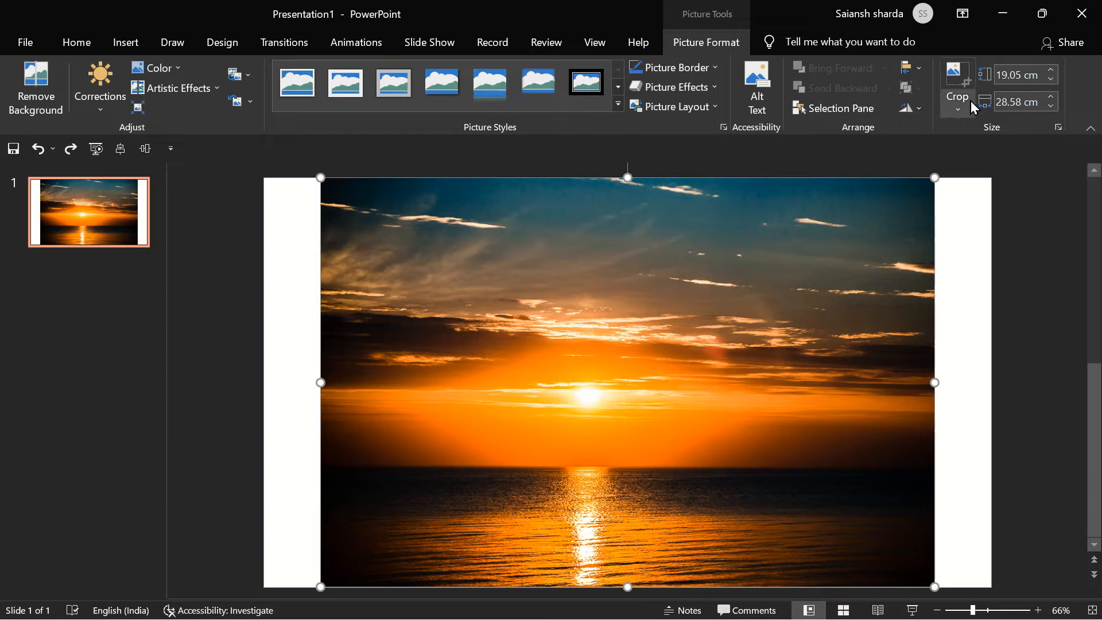
left_click(956, 101)
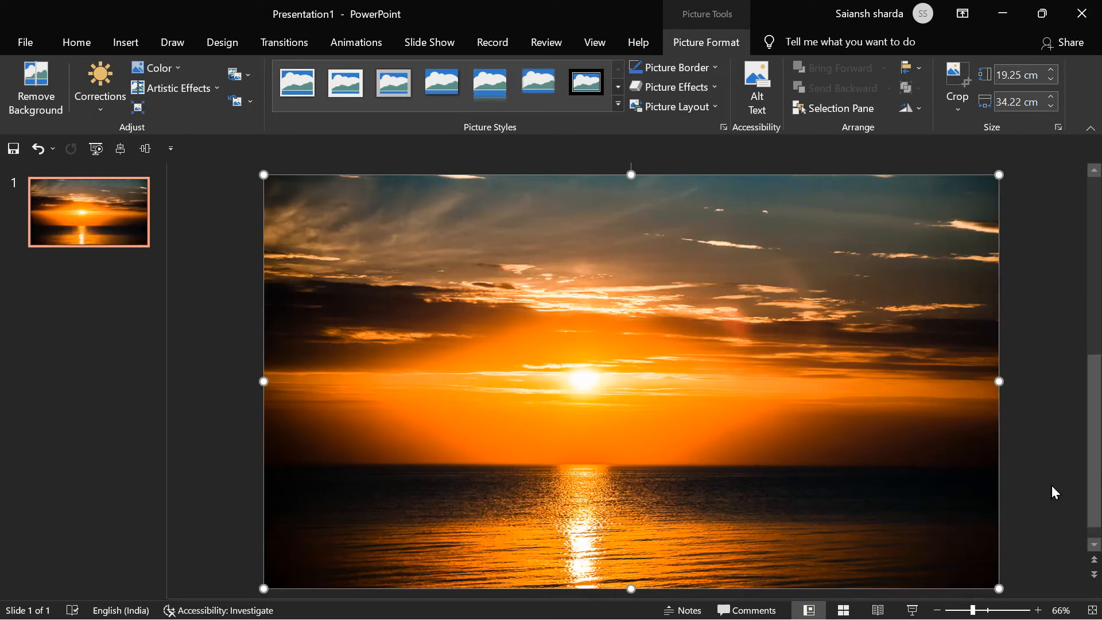
In Format Picture > Picture Corrections, set the photo's sharpness to -5% (after trying -20)
left_click(76, 43)
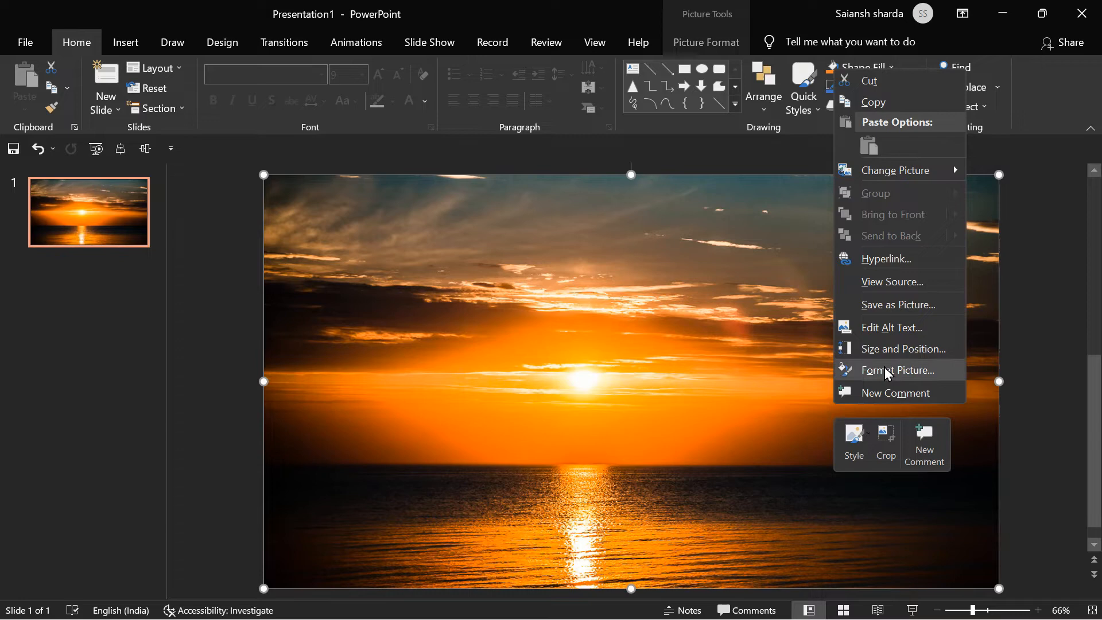
left_click(897, 370)
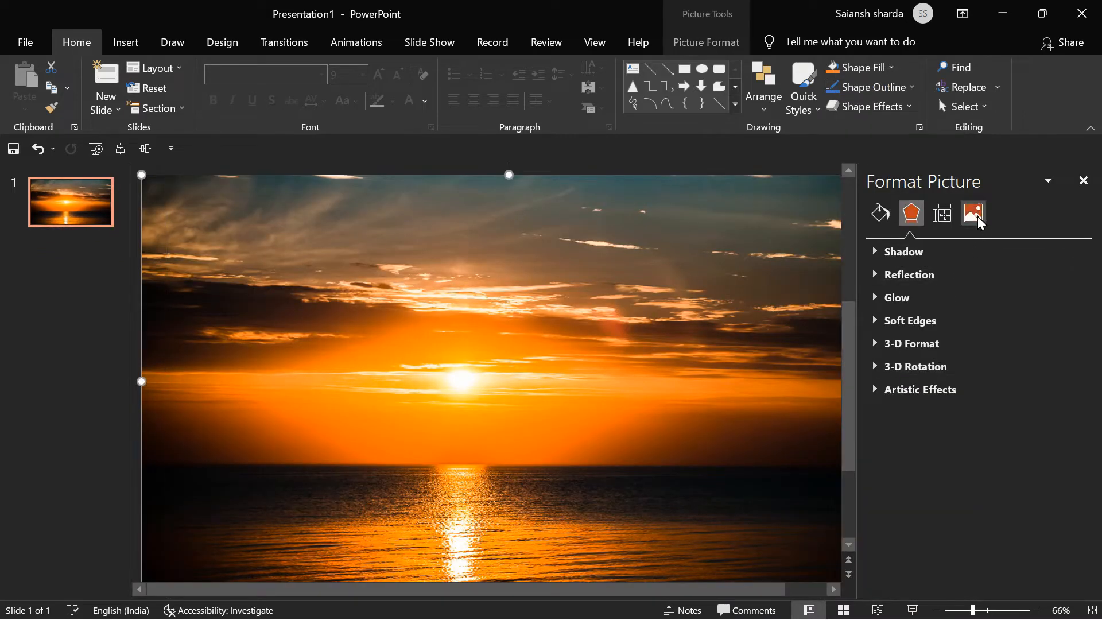
left_click(972, 214)
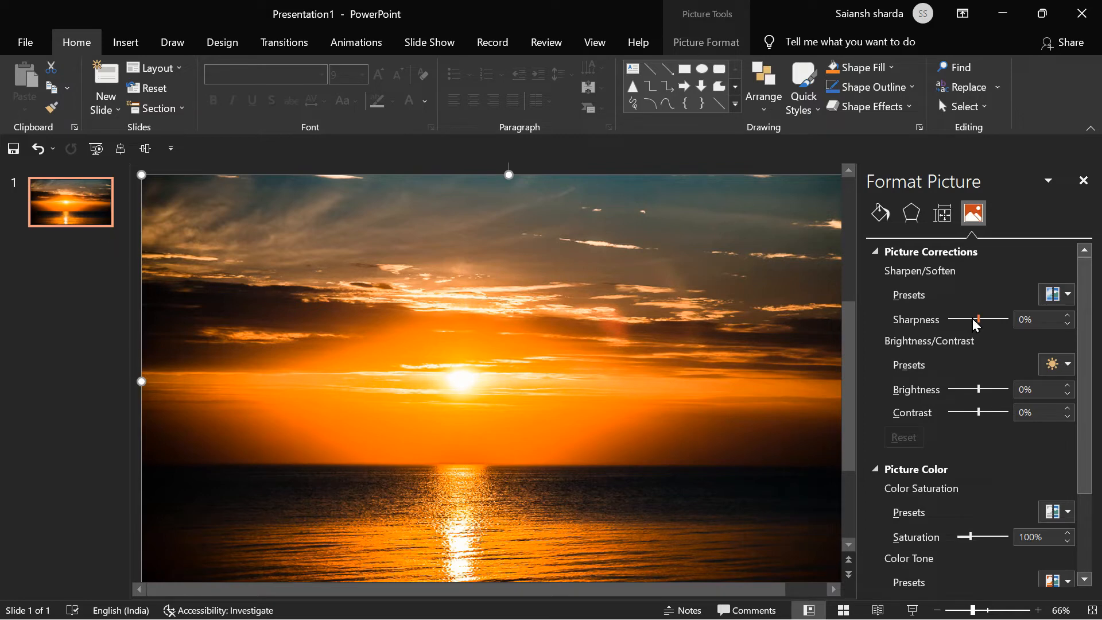
mouse_move(977, 325)
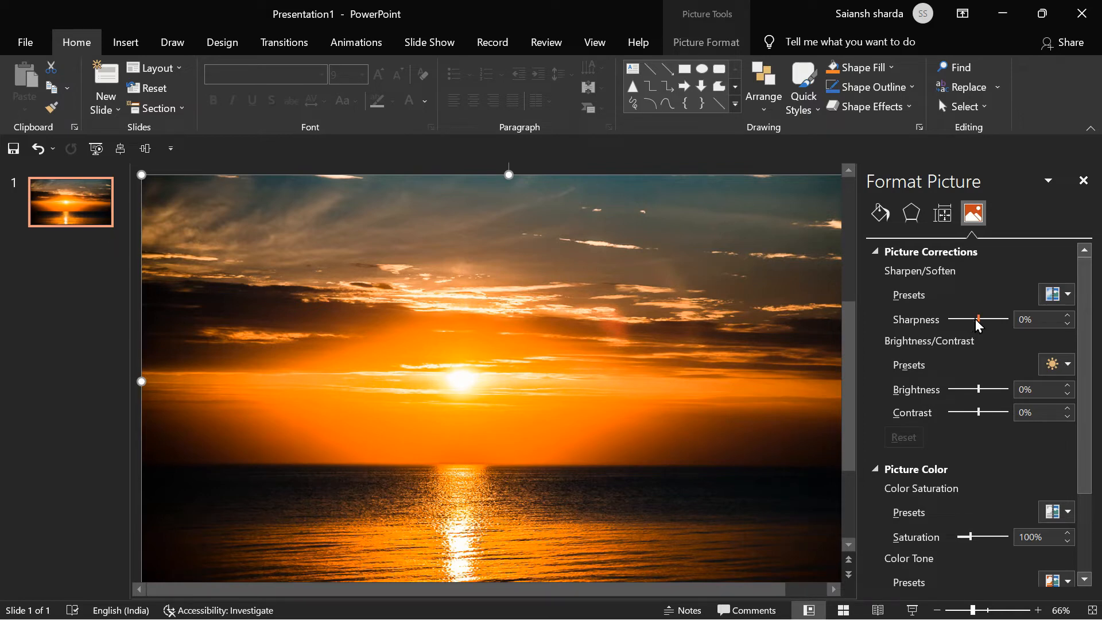
left_click(1033, 319)
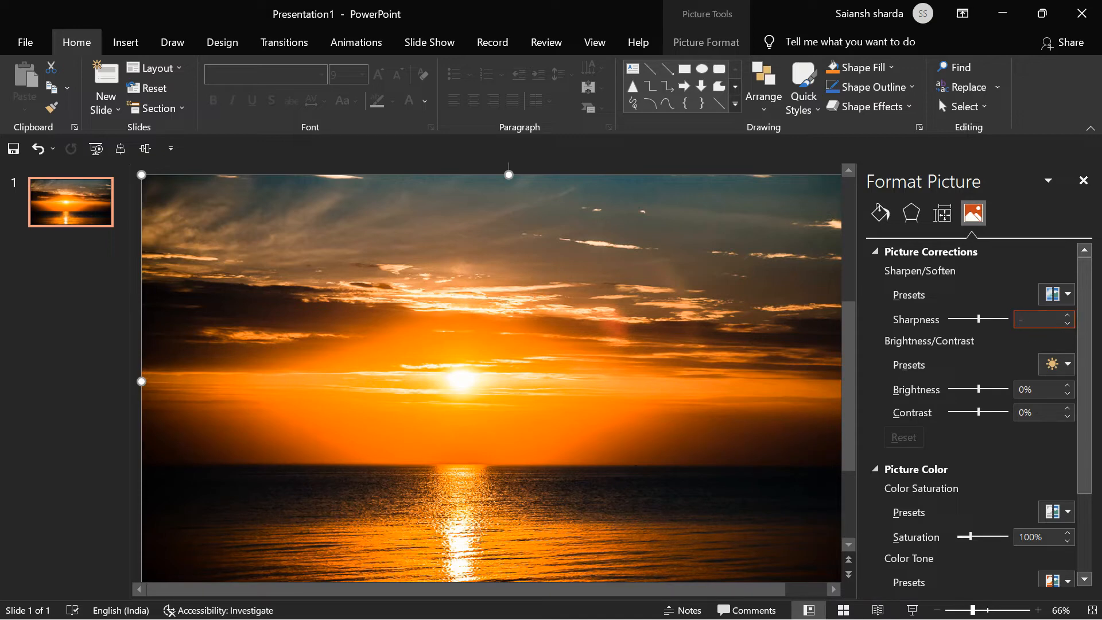
type("-20")
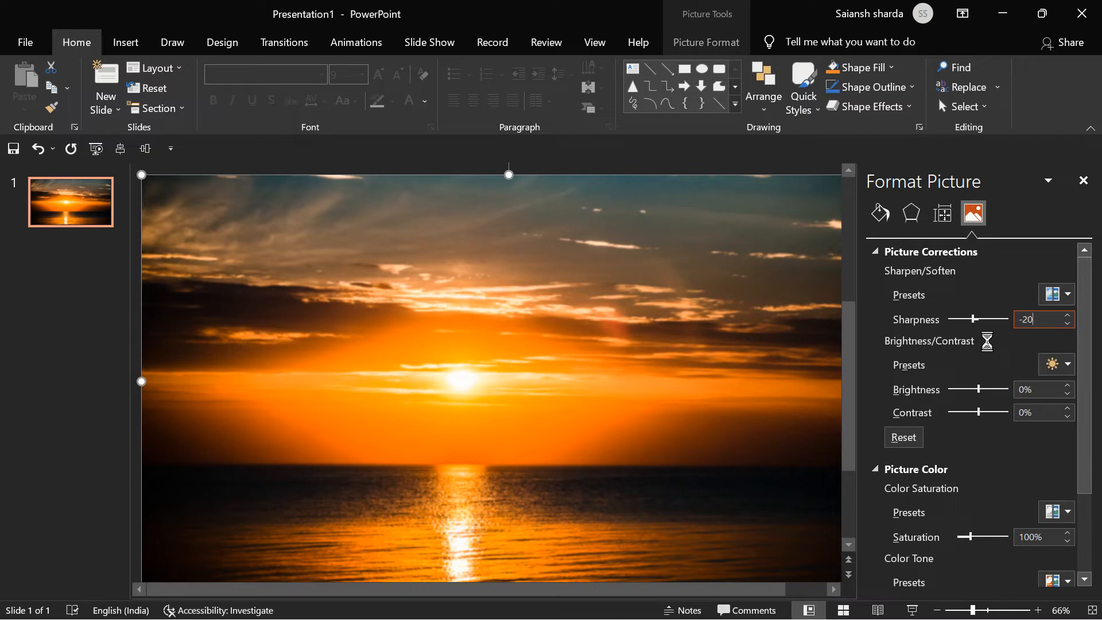
mouse_move(987, 349)
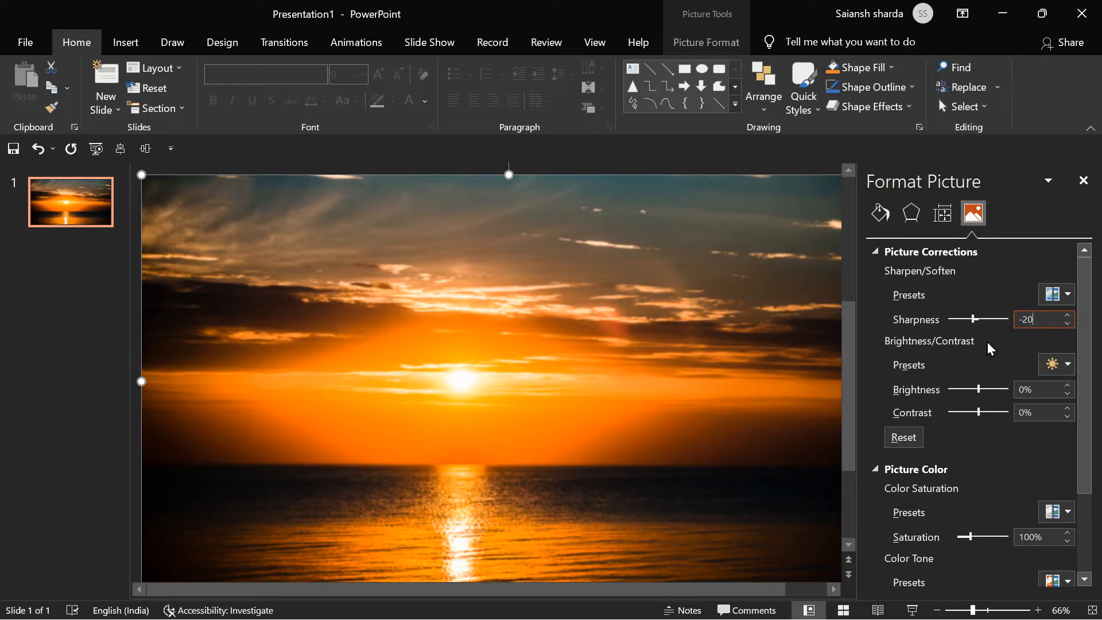
mouse_move(989, 351)
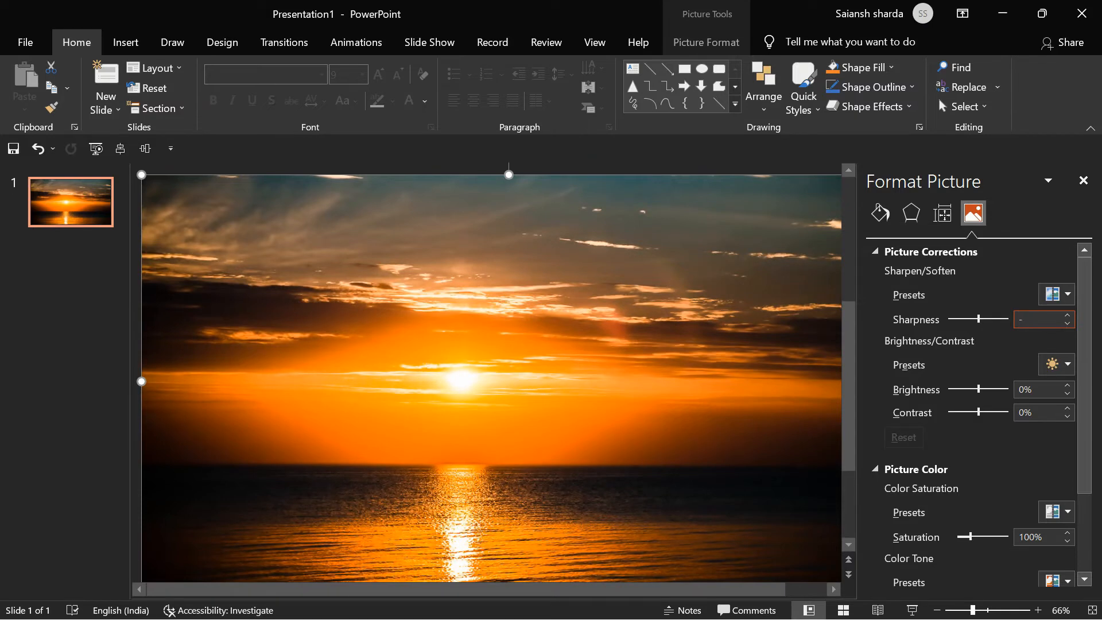
type("-5")
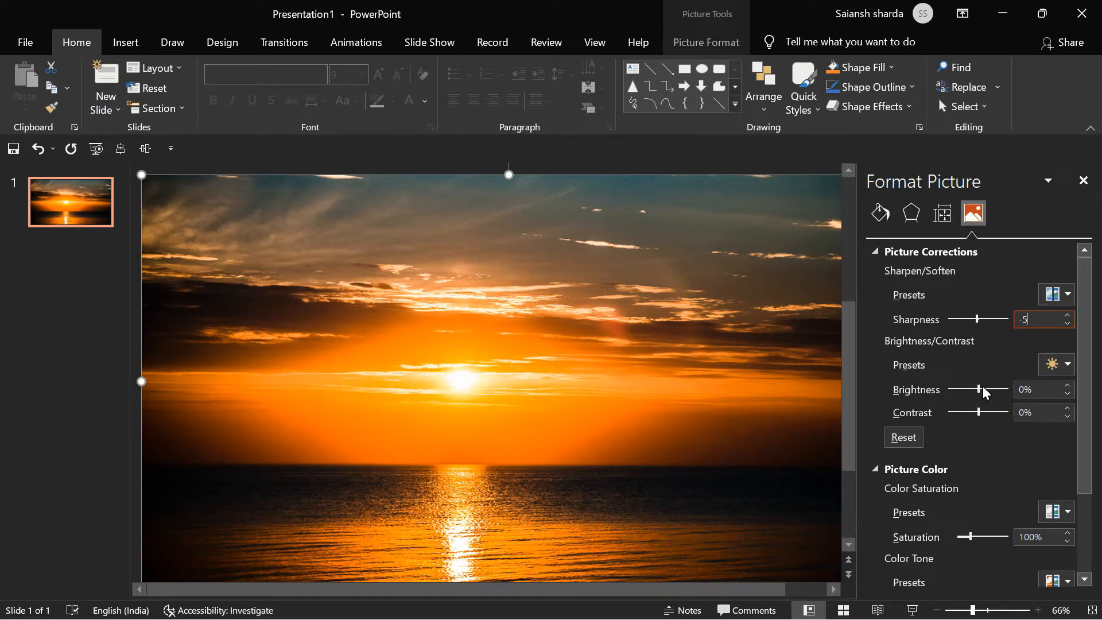
Lower the photo's brightness to -9% and its contrast to -19%
left_click_drag(983, 389, 973, 389)
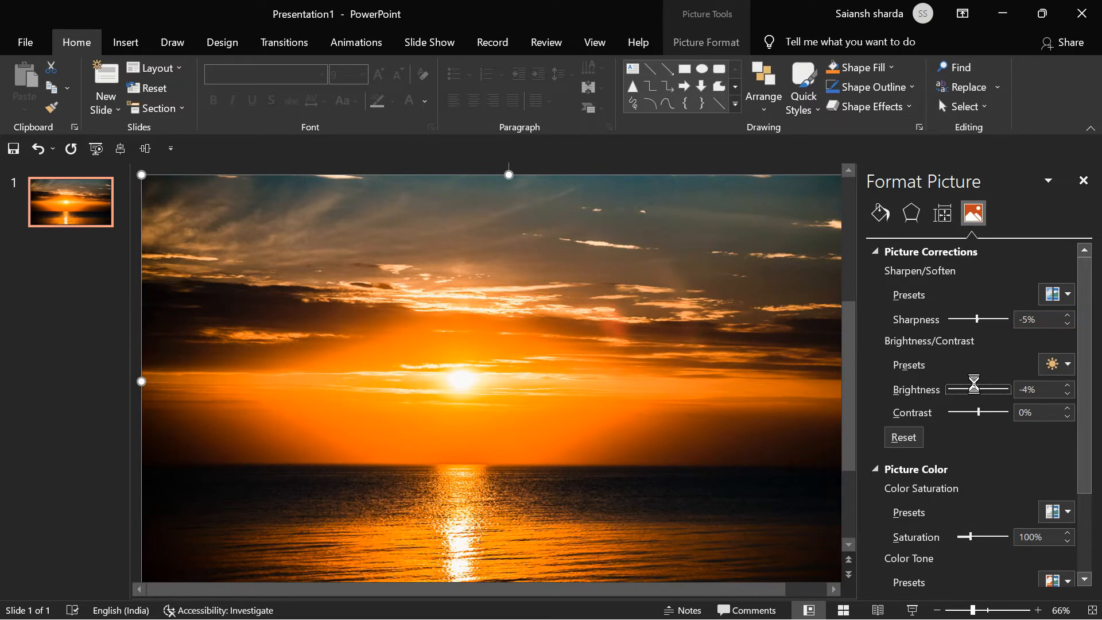
left_click_drag(976, 387, 972, 387)
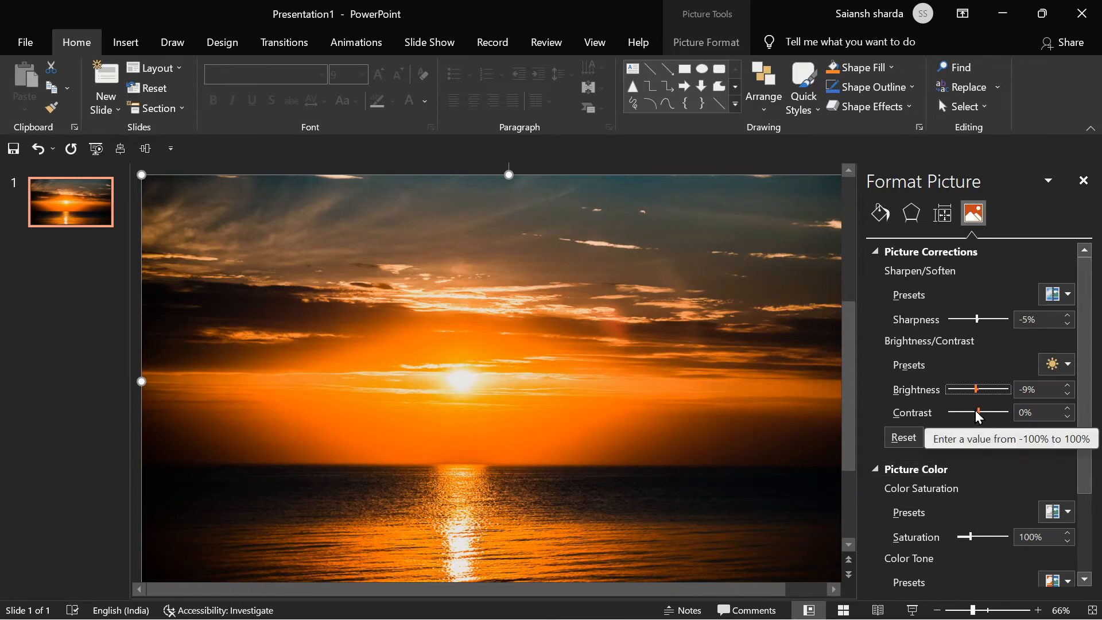
left_click_drag(977, 412, 969, 412)
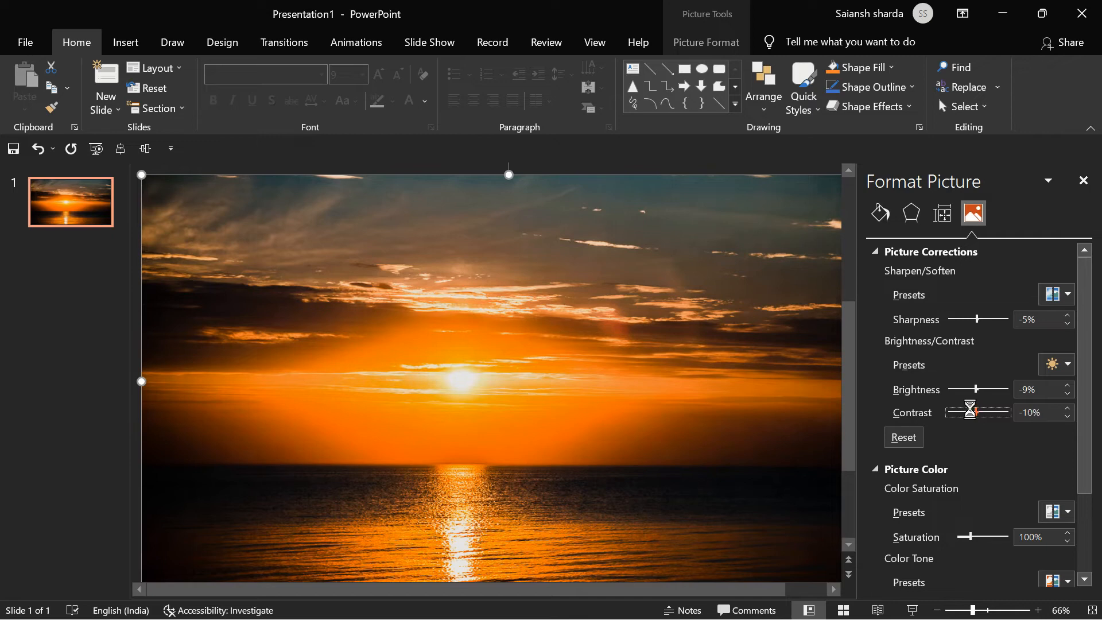
left_click_drag(973, 412, 963, 412)
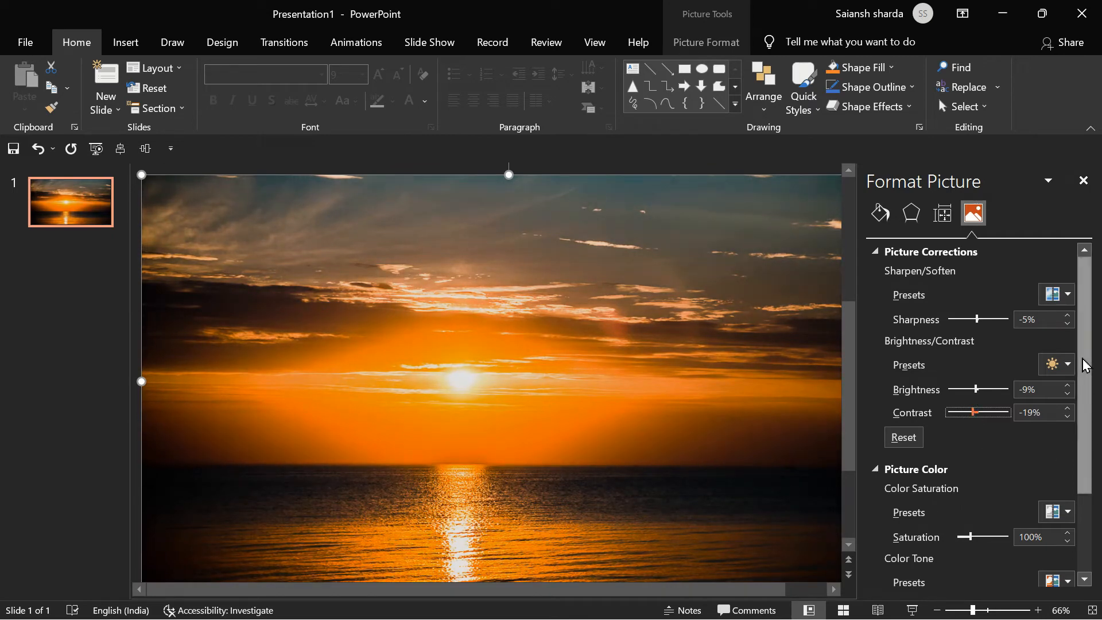
Set the photo's colour saturation to 95% under Picture Color
scroll("down", 3)
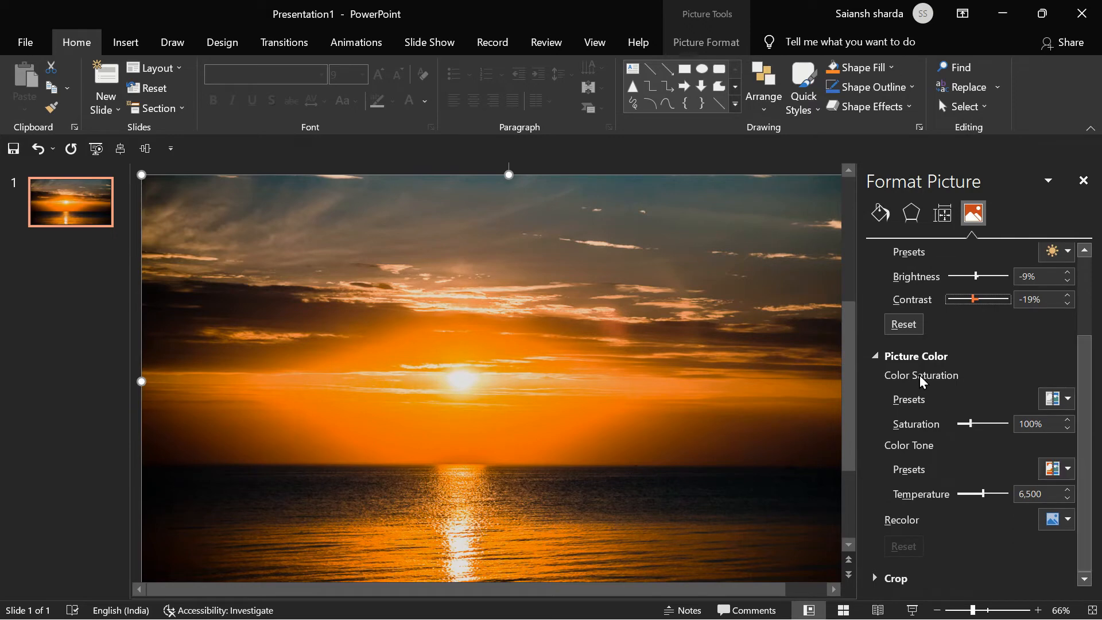
mouse_move(893, 393)
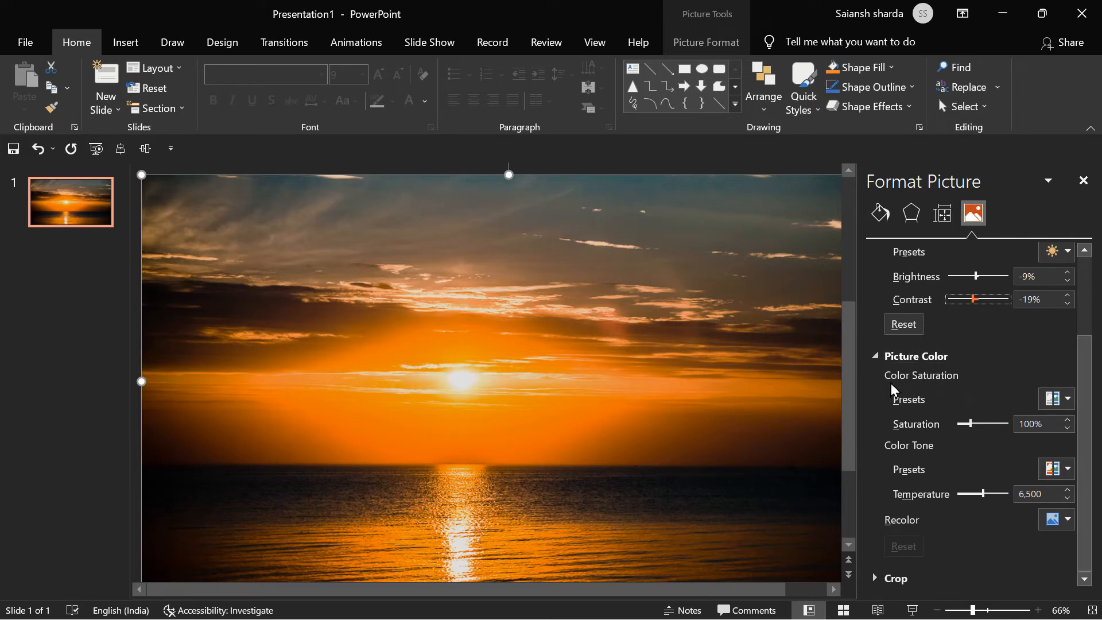
mouse_move(940, 486)
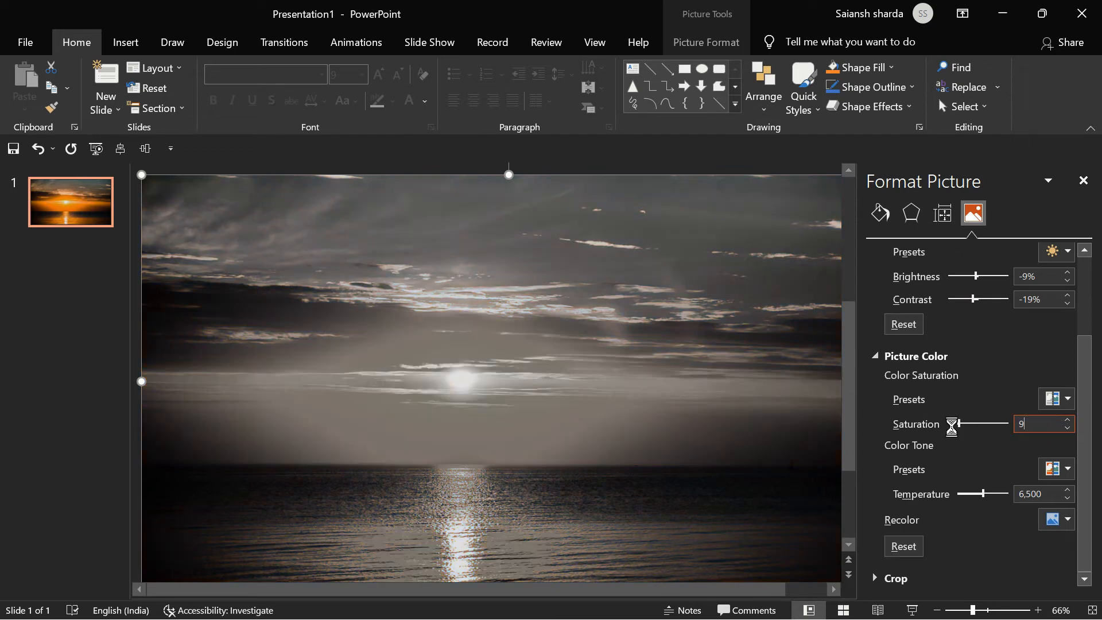
type("95")
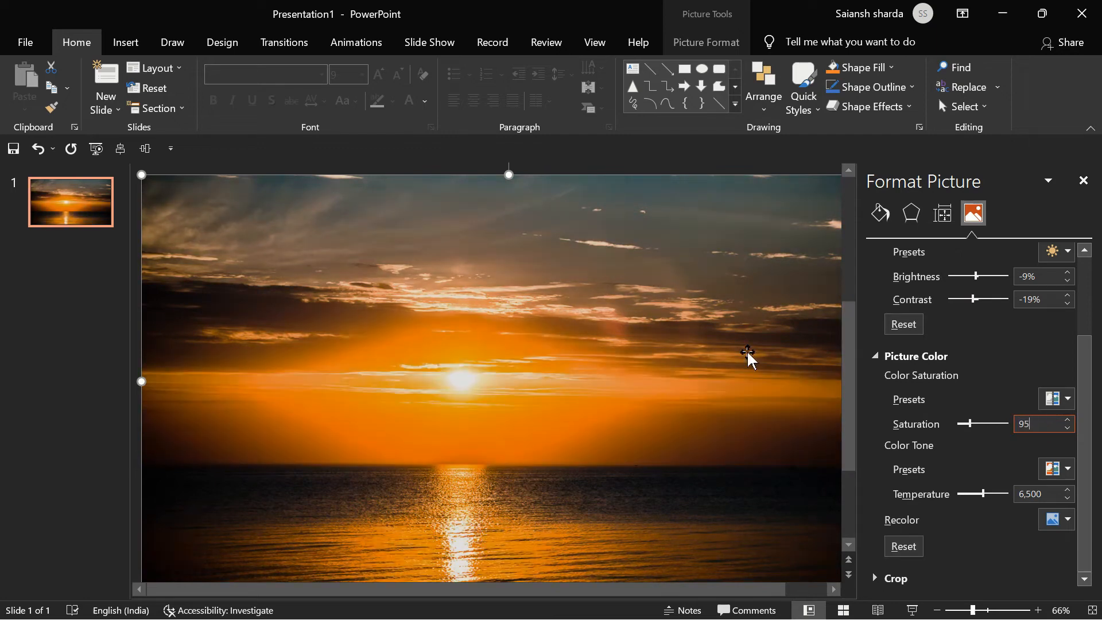
mouse_move(724, 363)
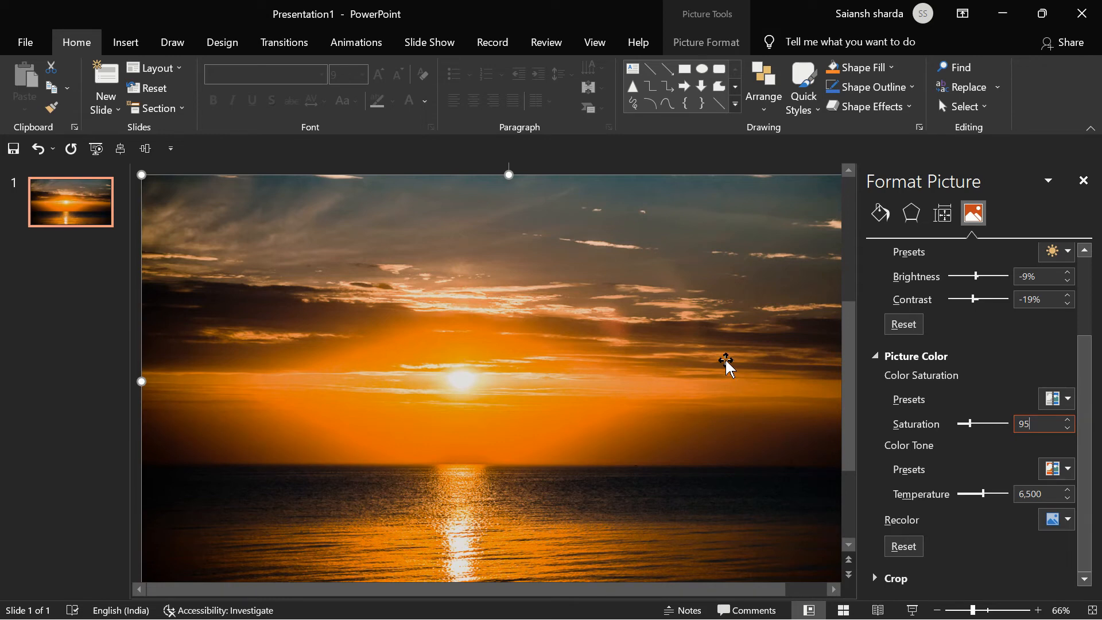
mouse_move(840, 380)
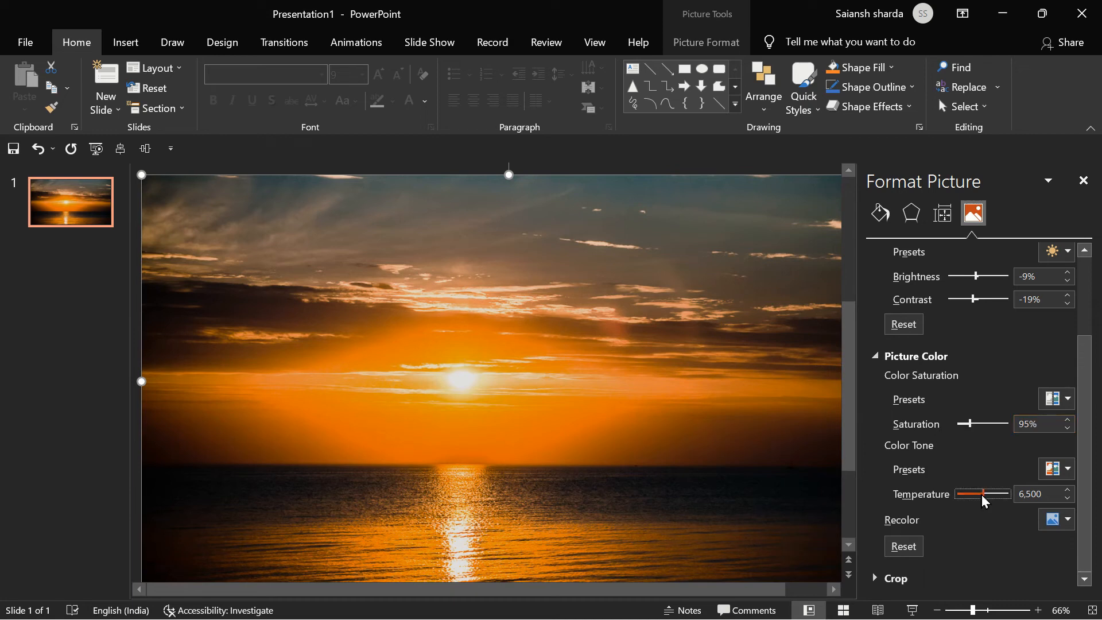
Cool the photo's colour temperature from 6,500 to about 3,571, overshooting to 2,400 and back
left_click_drag(1003, 493, 975, 494)
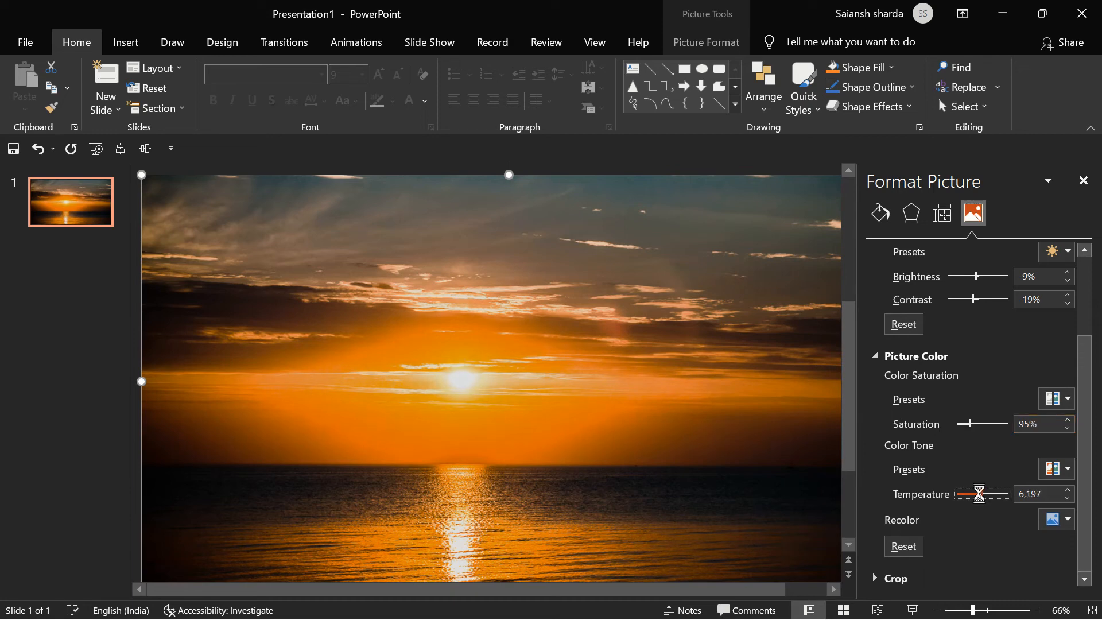
left_click_drag(983, 494, 969, 493)
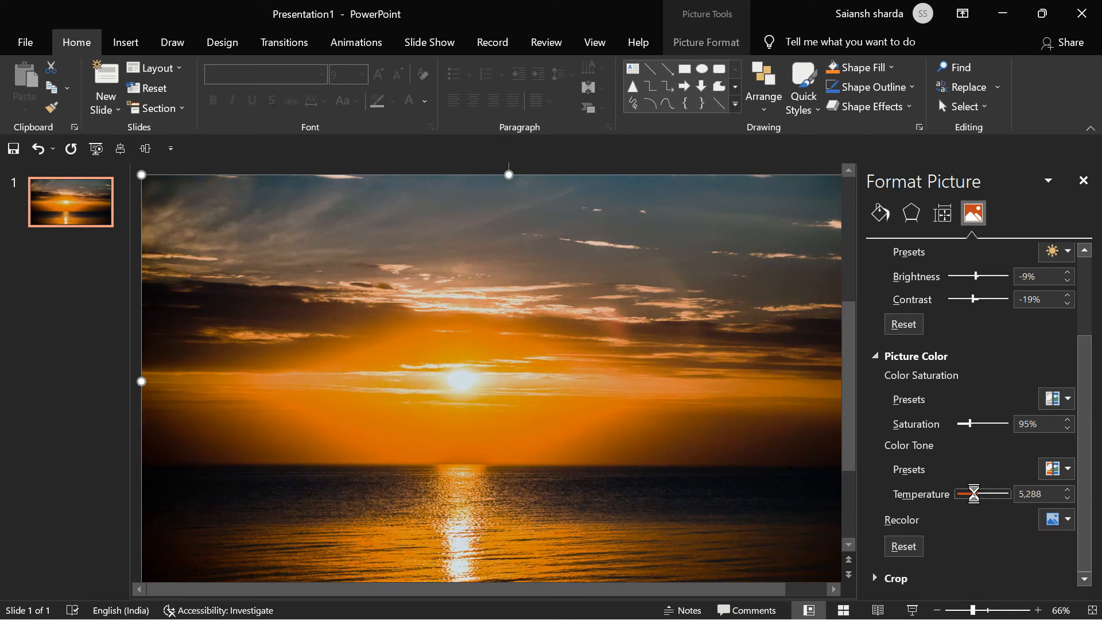
left_click_drag(973, 494, 964, 493)
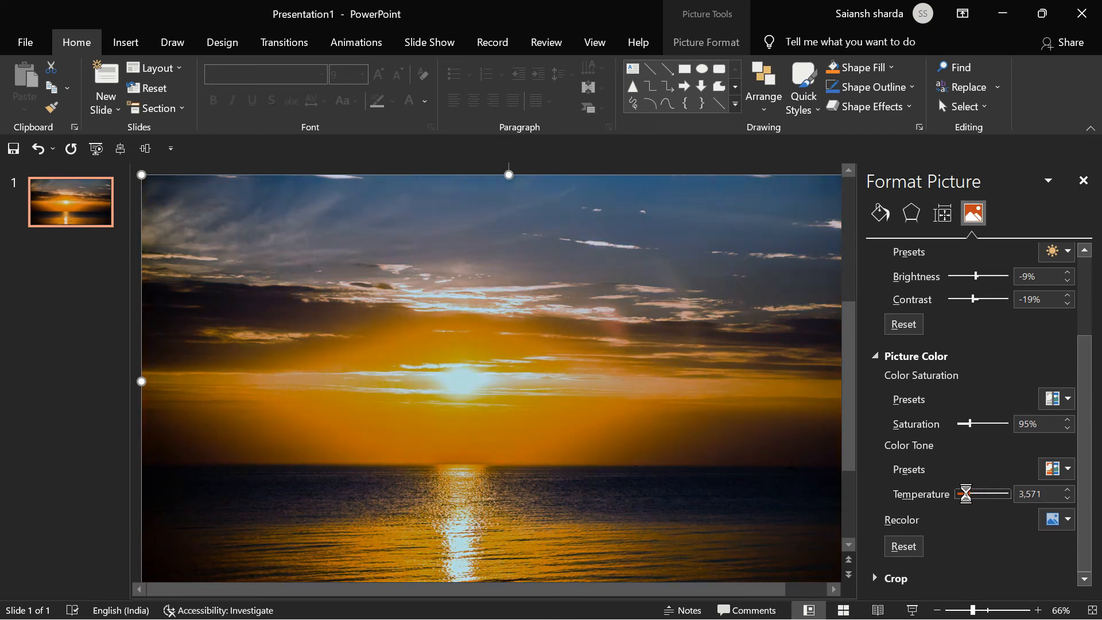
left_click_drag(966, 493, 956, 493)
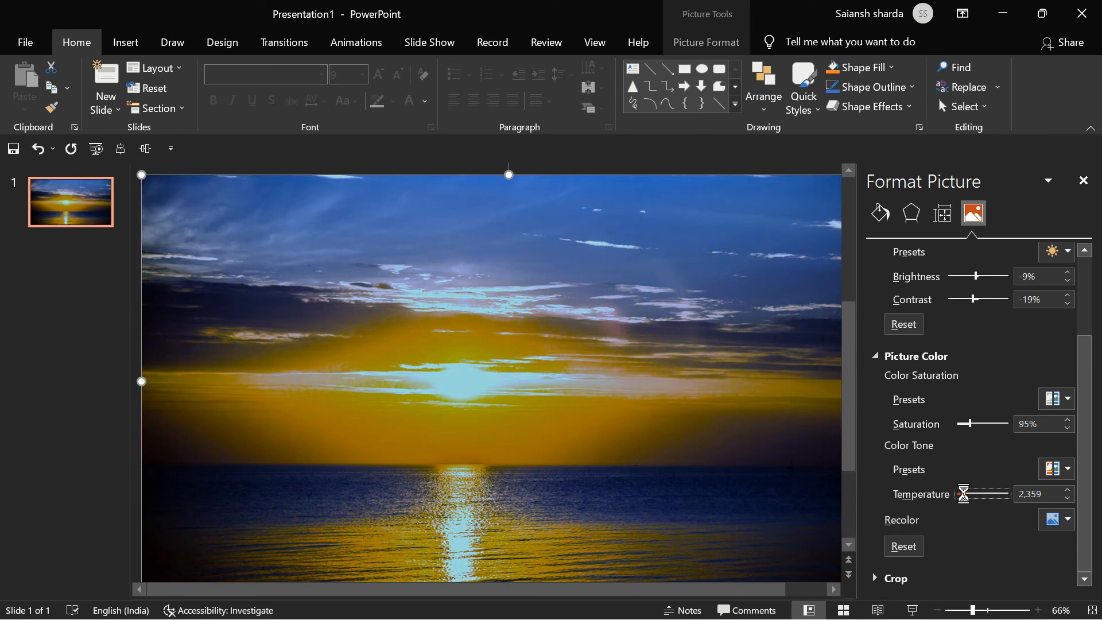
left_click_drag(963, 493, 994, 494)
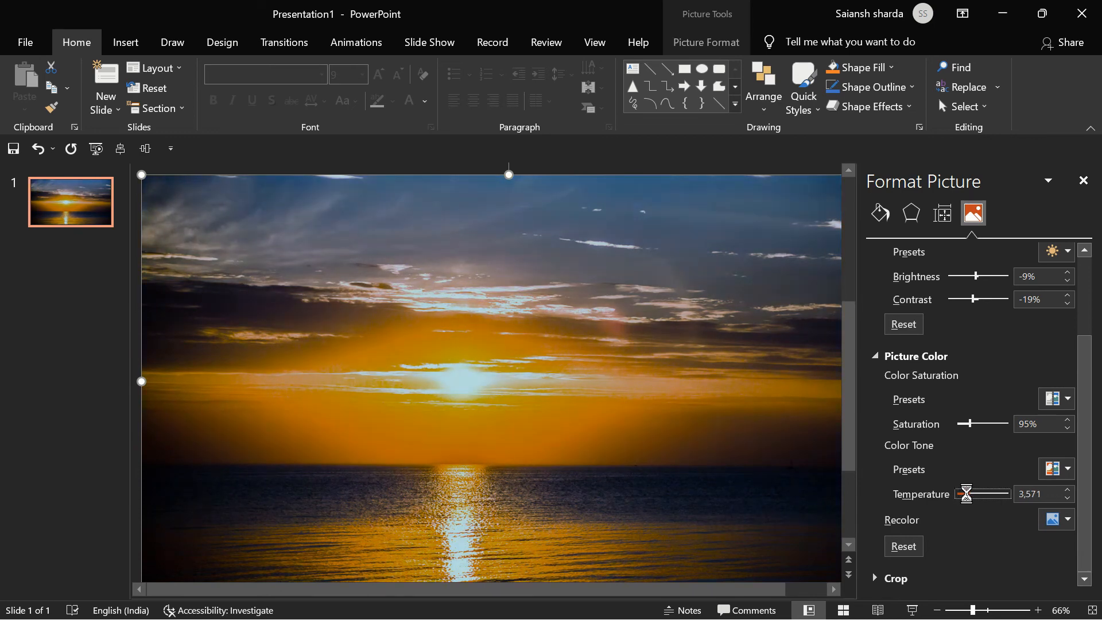
left_click_drag(965, 494, 987, 494)
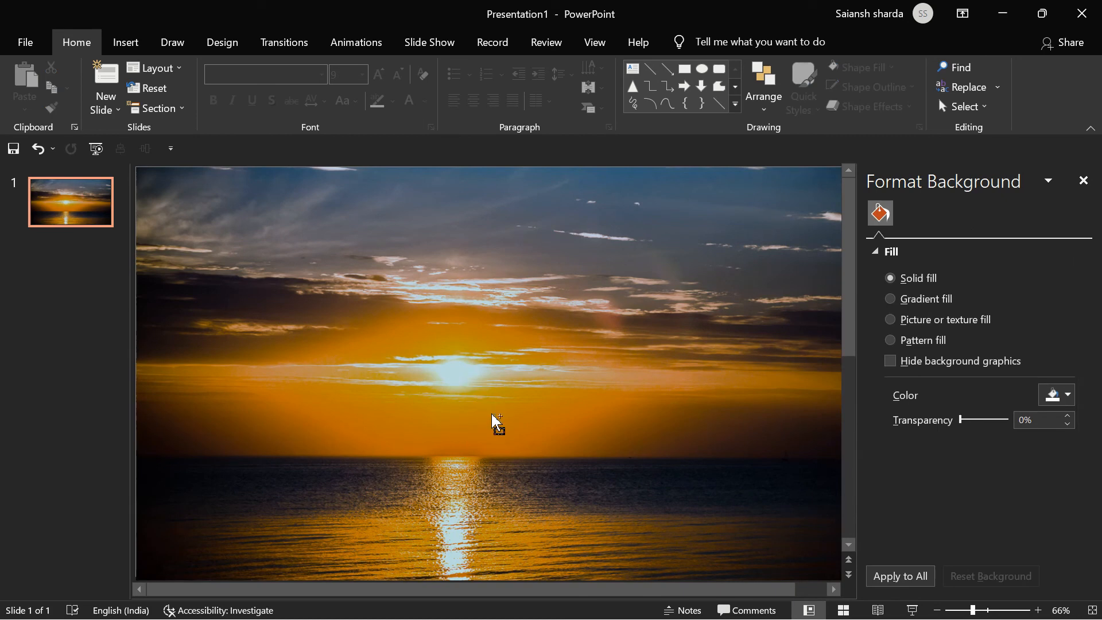
Reselect the sunset photo and show its Picture Format commands
left_click(496, 422)
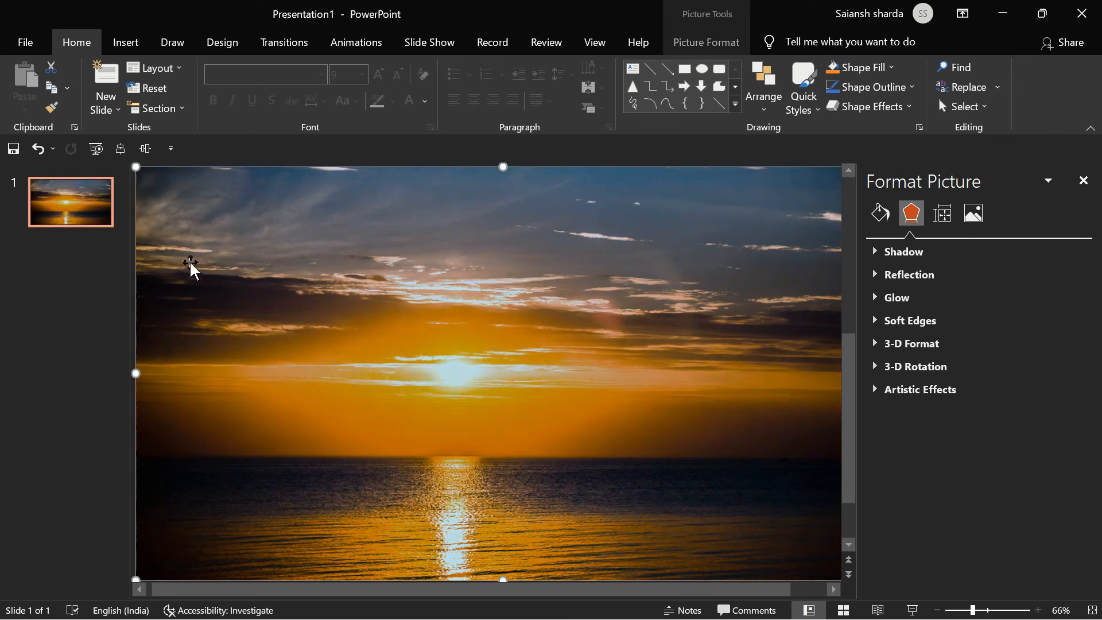
mouse_move(218, 434)
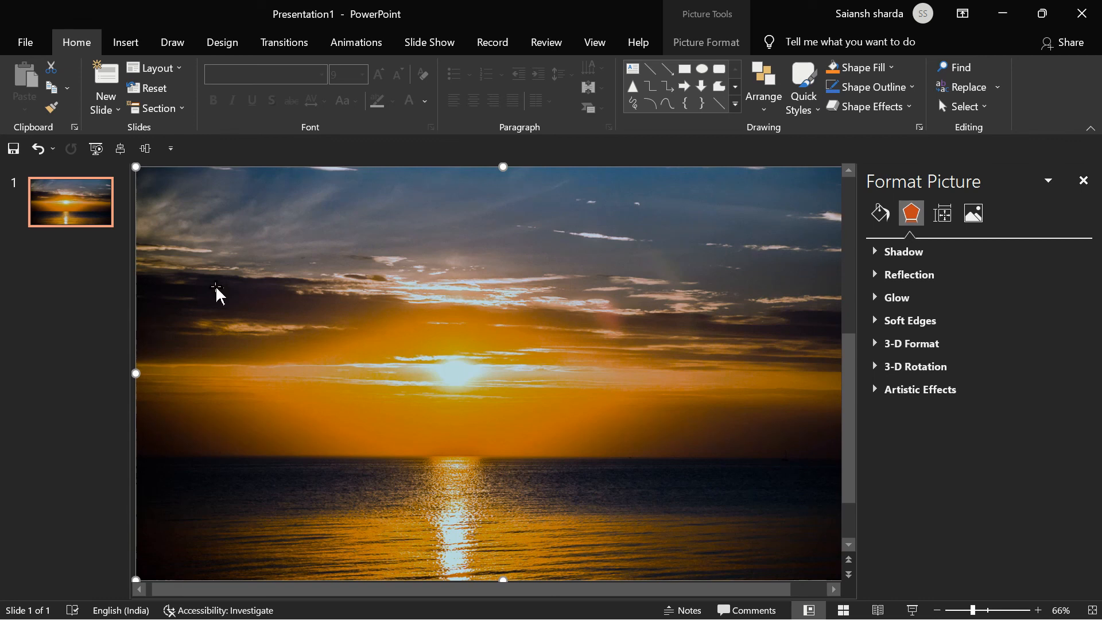
mouse_move(631, 332)
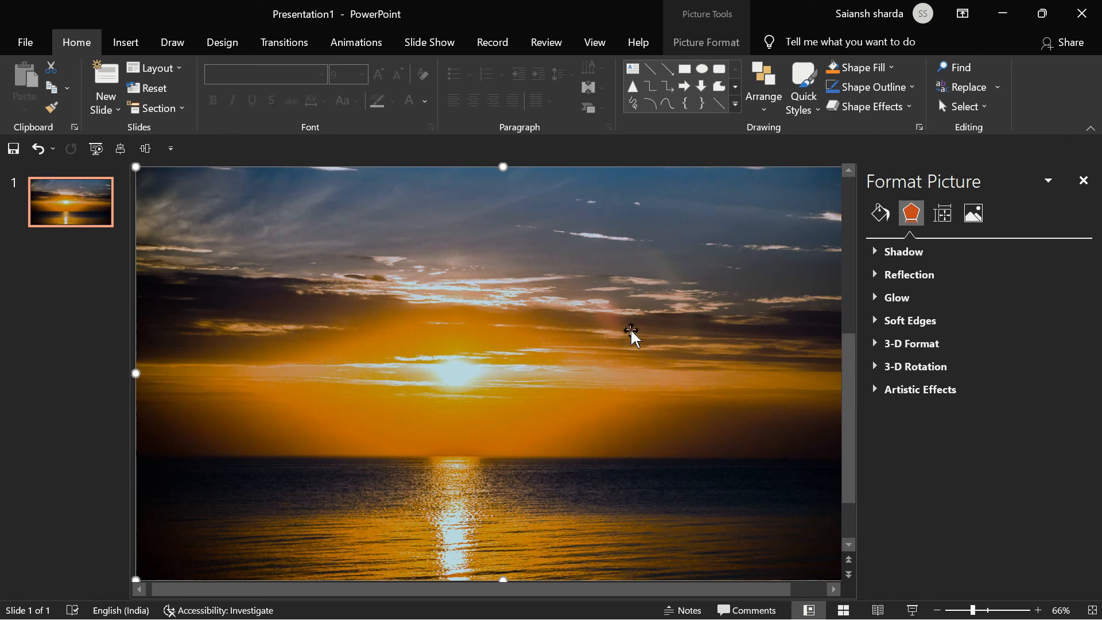
mouse_move(625, 314)
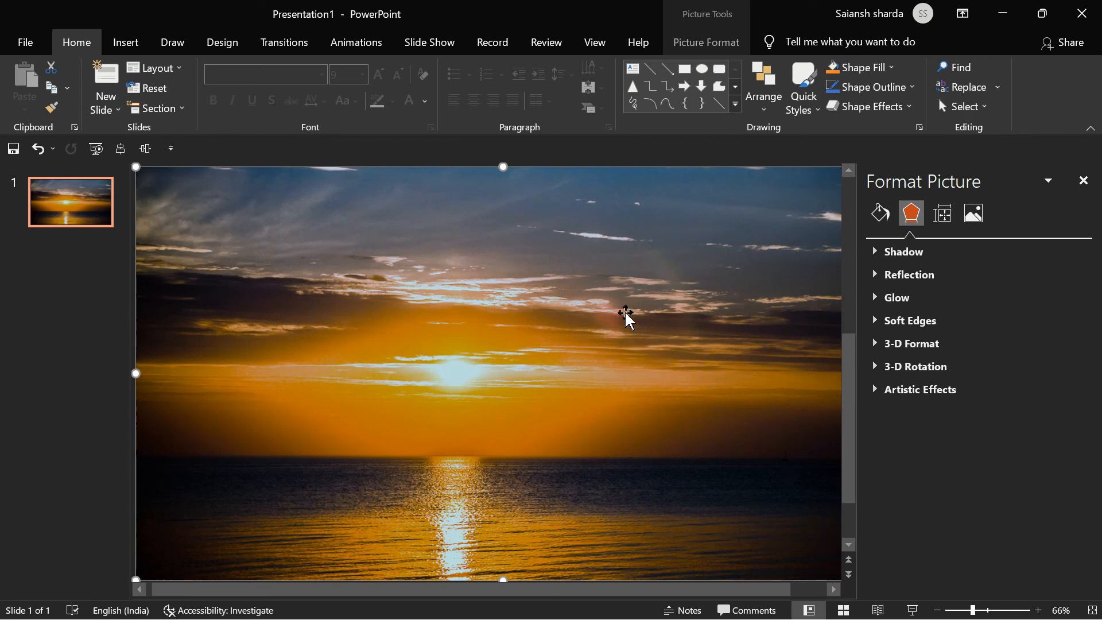
left_click(706, 42)
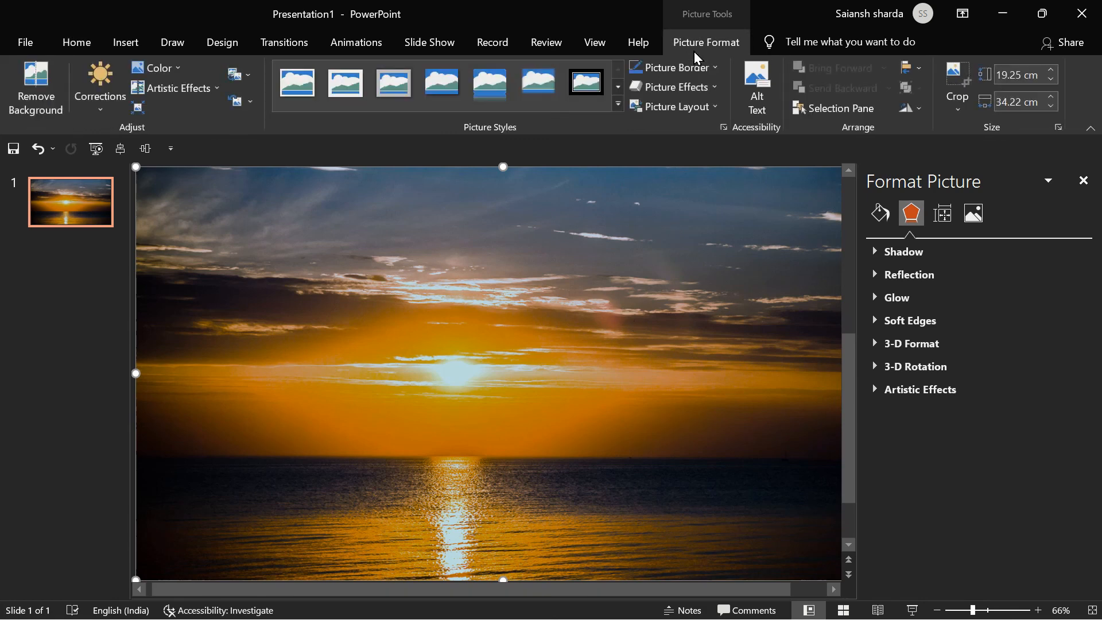